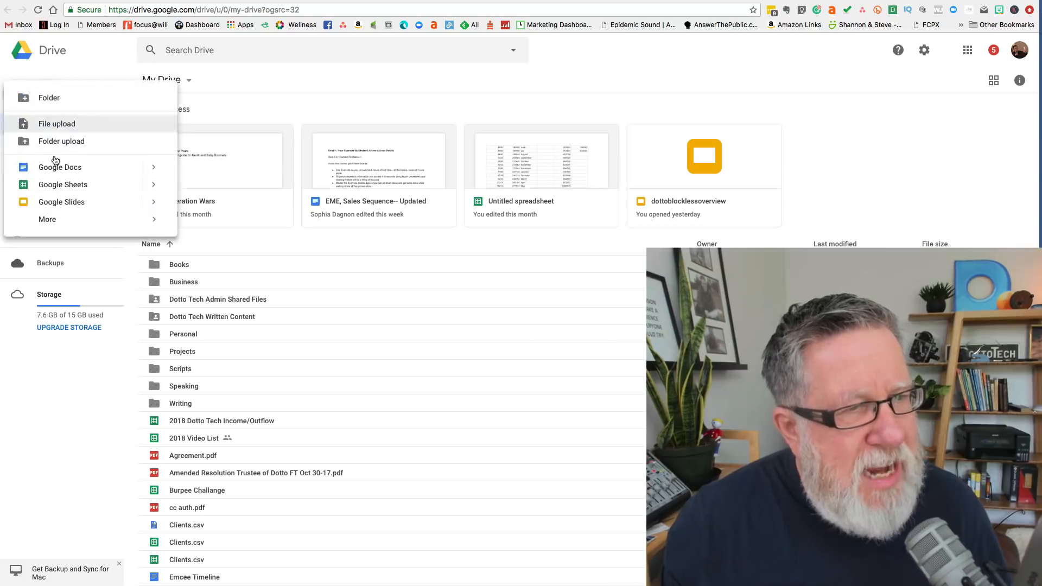
- Create a blank Google Slides presentation from Google Drive's New menu
click(61, 202)
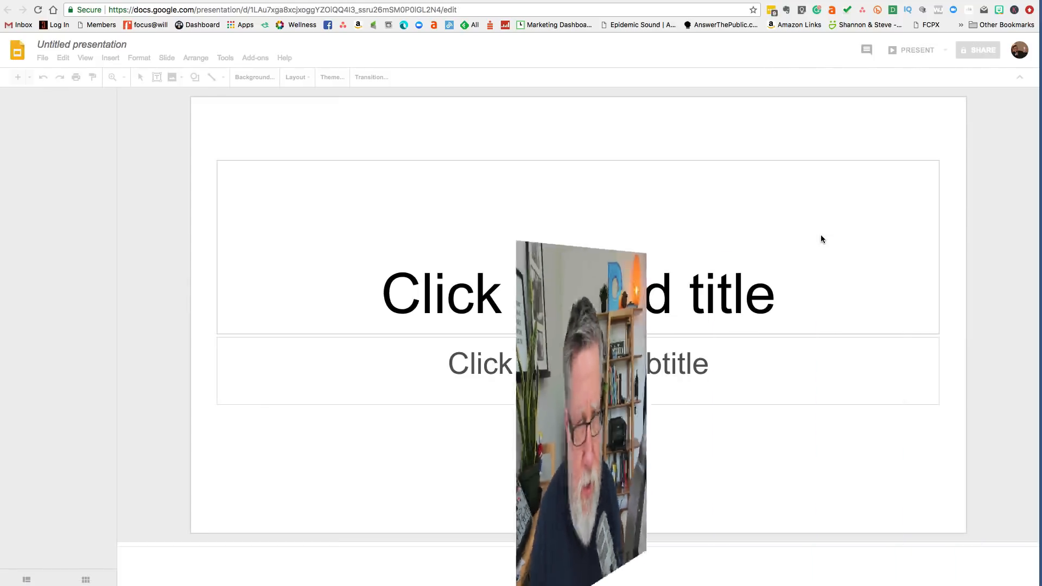
- Apply the Tropic theme from the Themes panel, giving teal lines and orange titles
click(331, 77)
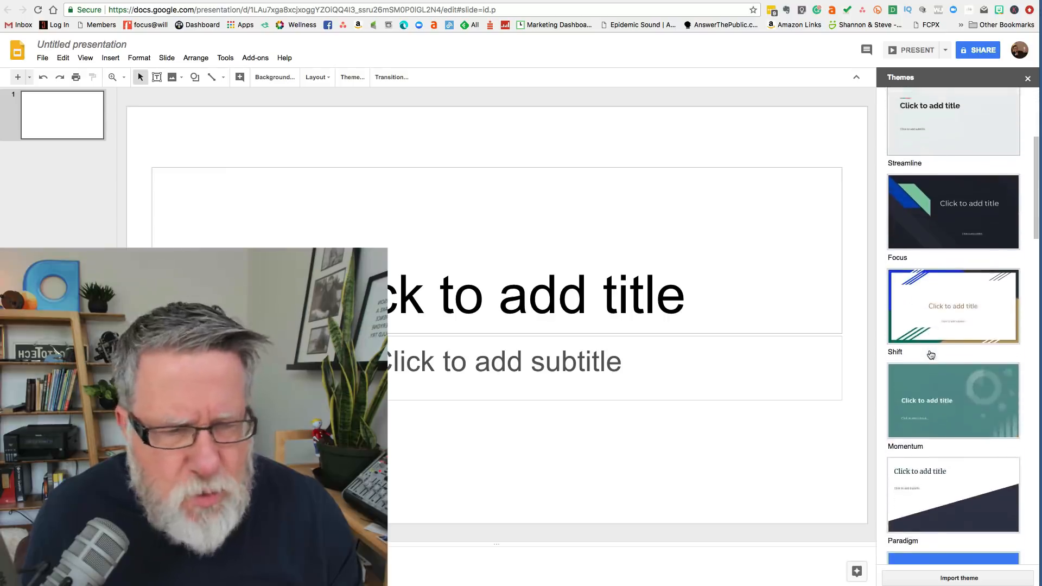
scroll(down, 3)
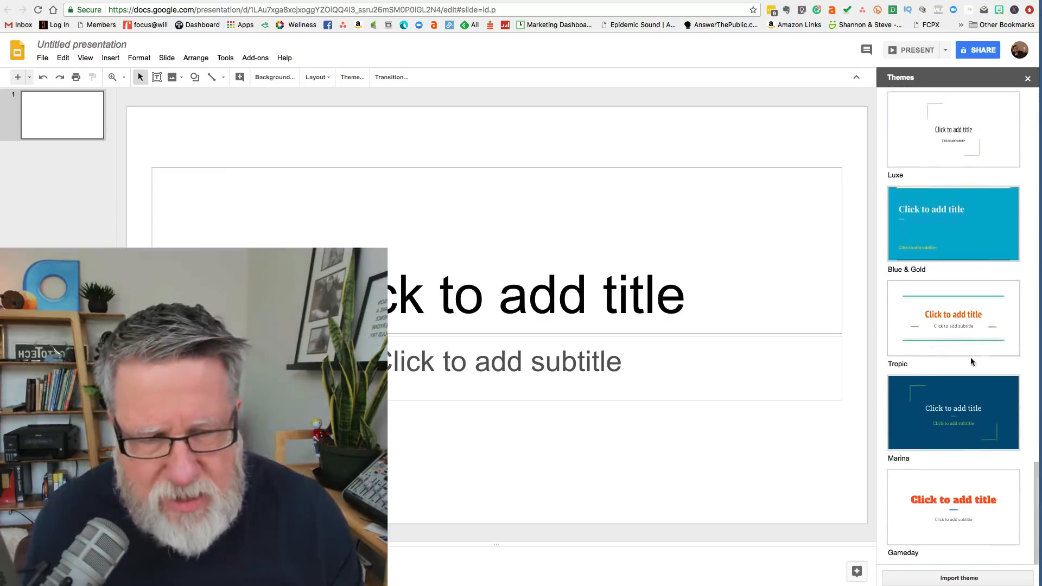
mouse_move(952, 316)
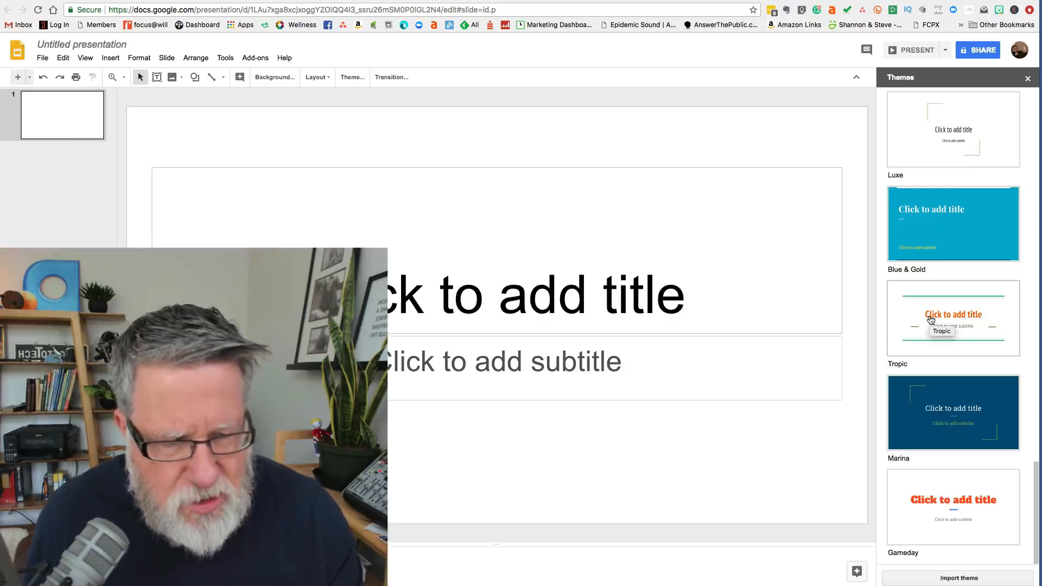
click(952, 316)
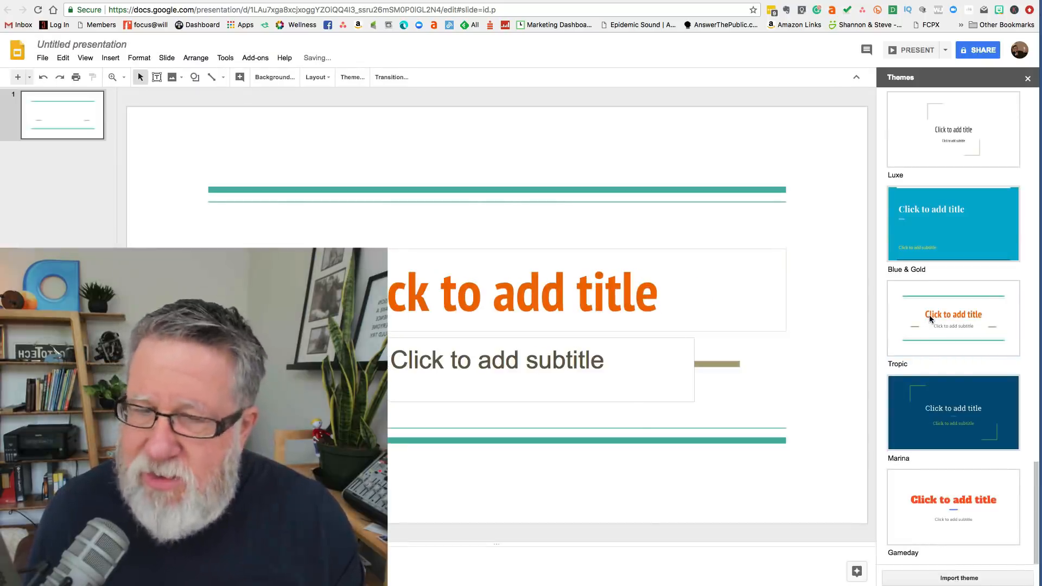
mouse_move(930, 319)
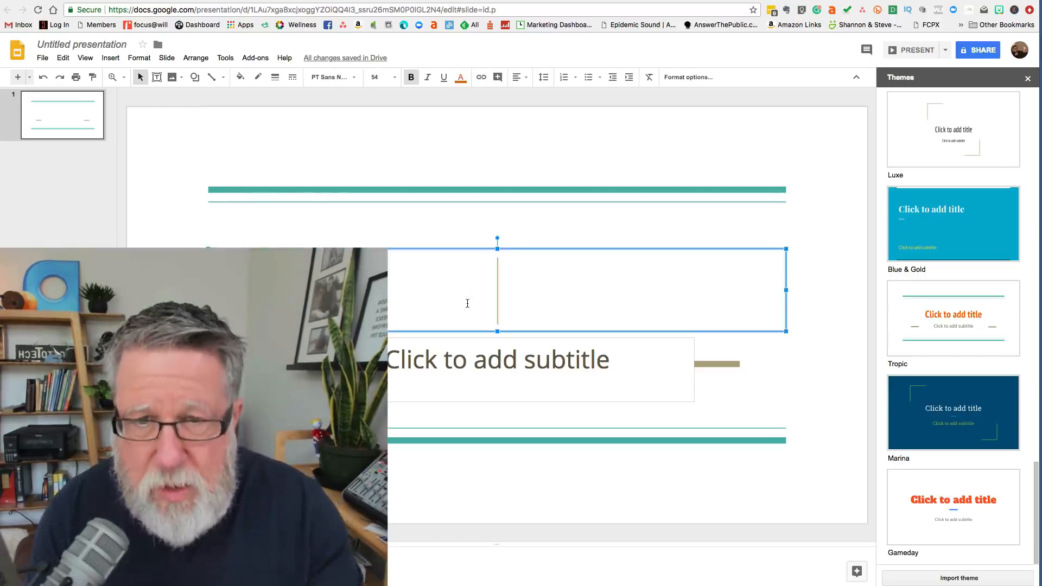
- Enter 'Presentation' as the title and 'Starting now' as the subtitle
text(Pre)
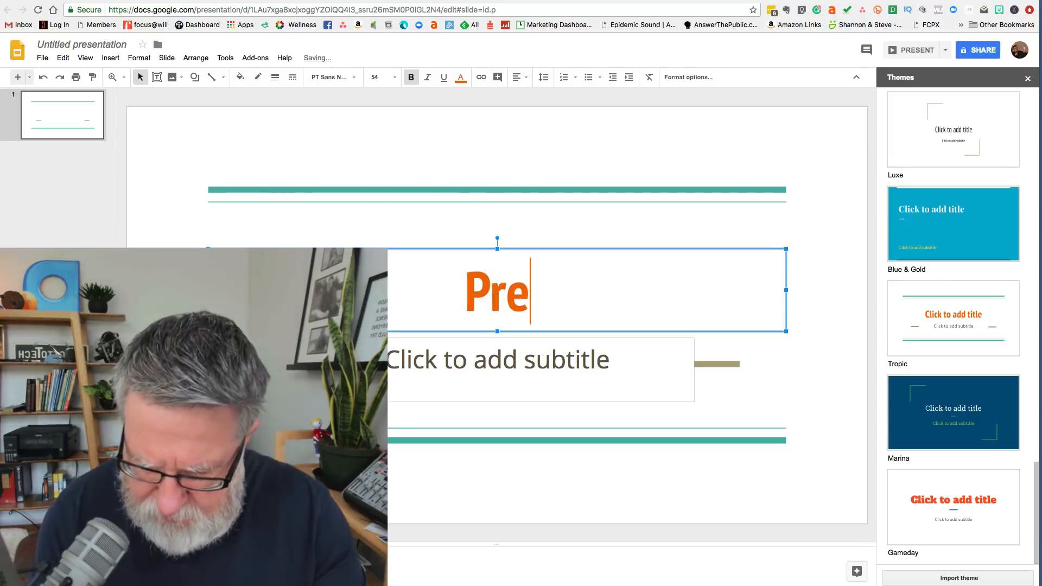
text(sentation)
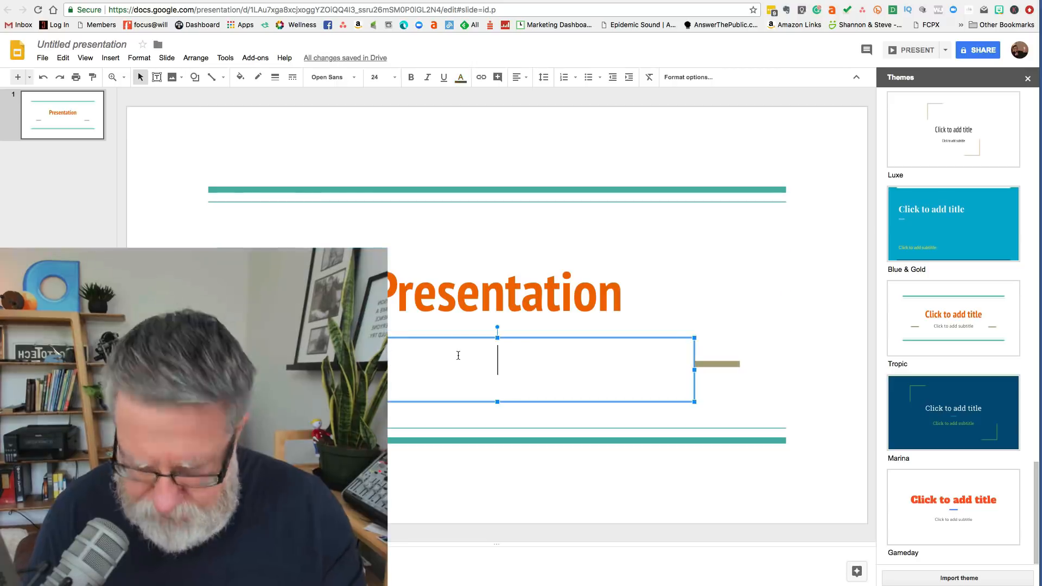
text(Starting)
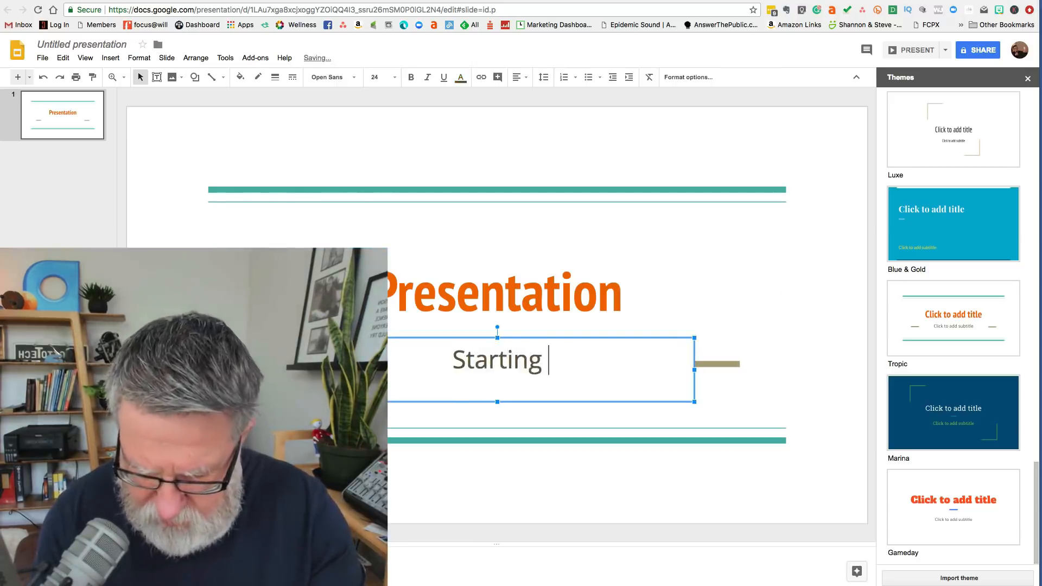
text(now)
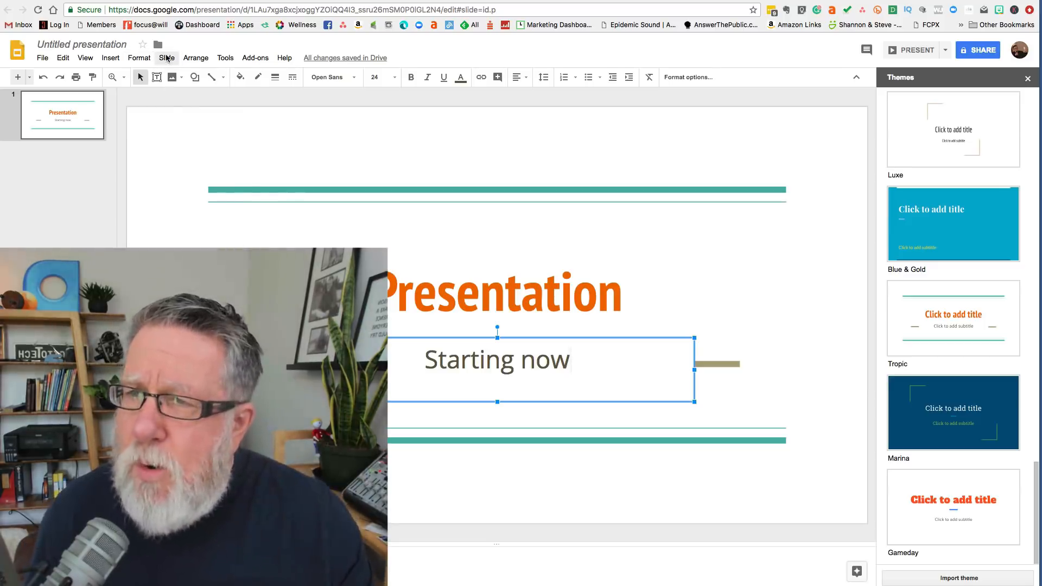
- Add a new slide after the title slide using the Title and two columns layout
click(167, 58)
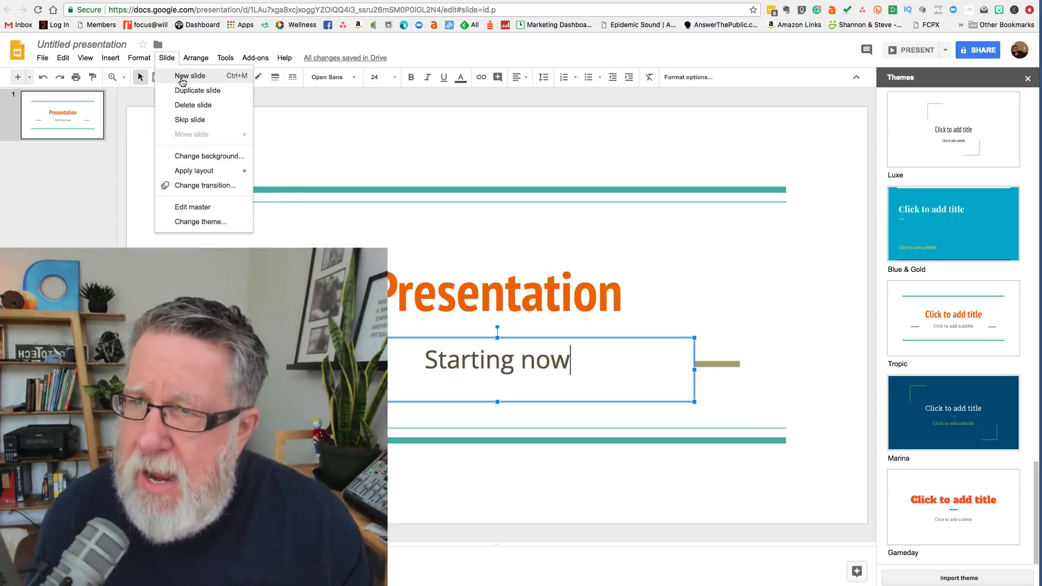
click(190, 75)
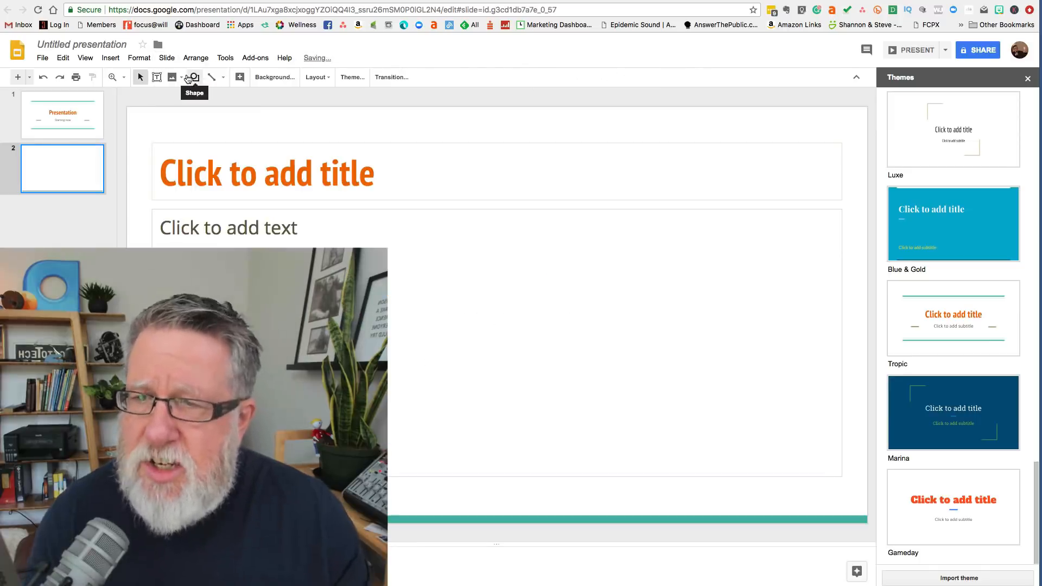
mouse_move(193, 109)
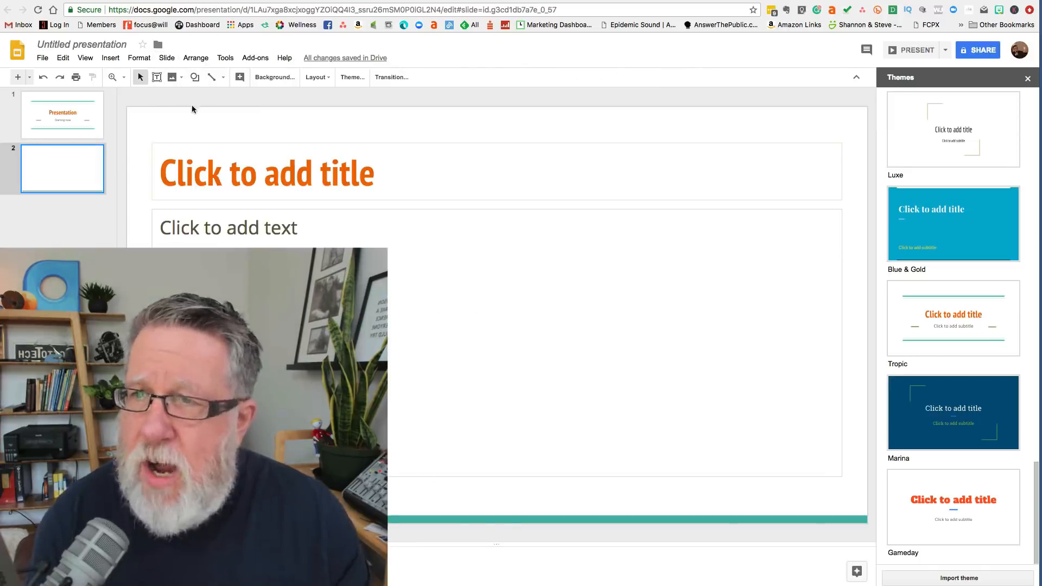
click(166, 58)
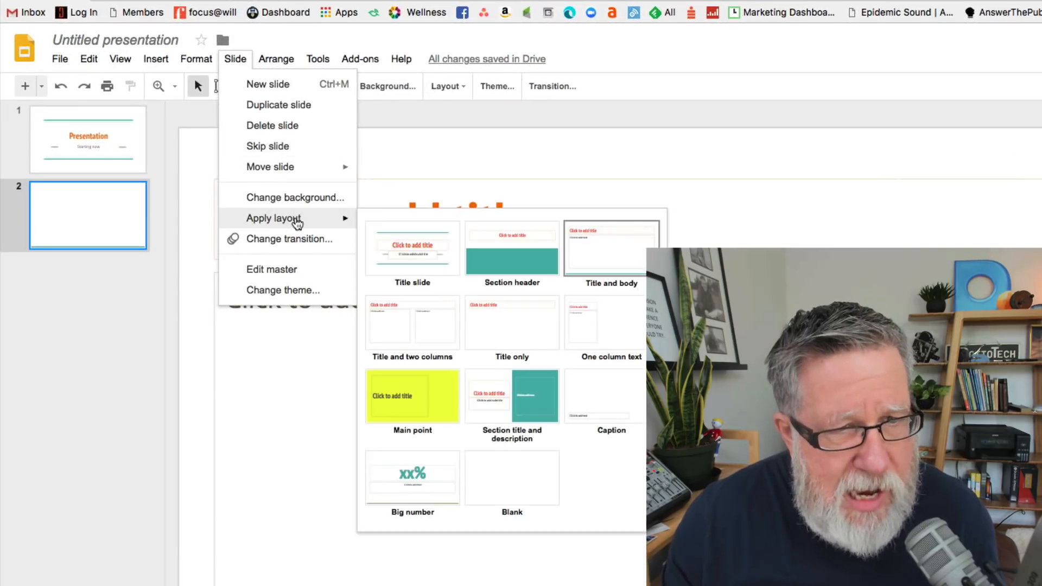
mouse_move(512, 255)
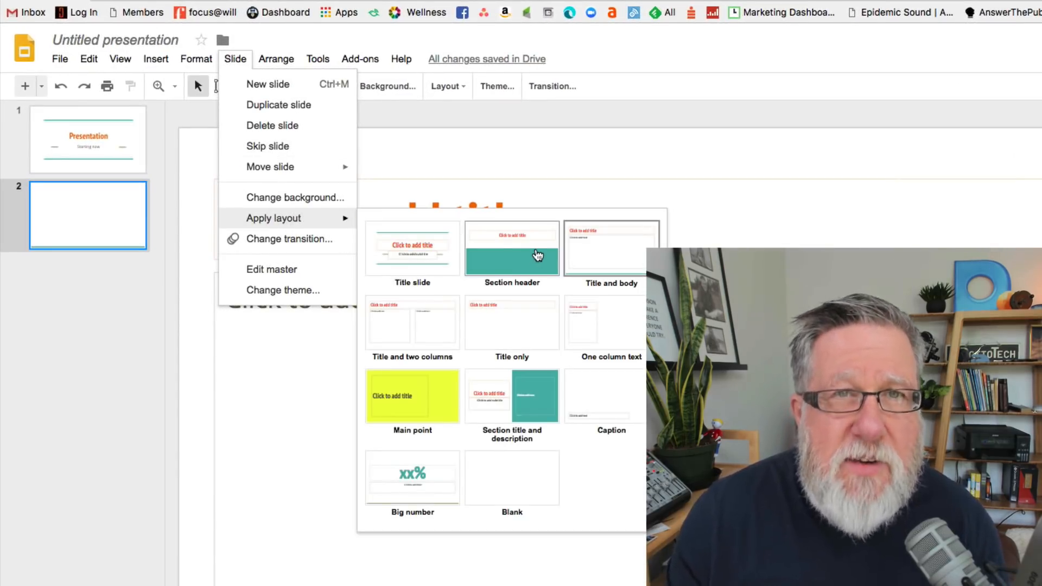
mouse_move(598, 259)
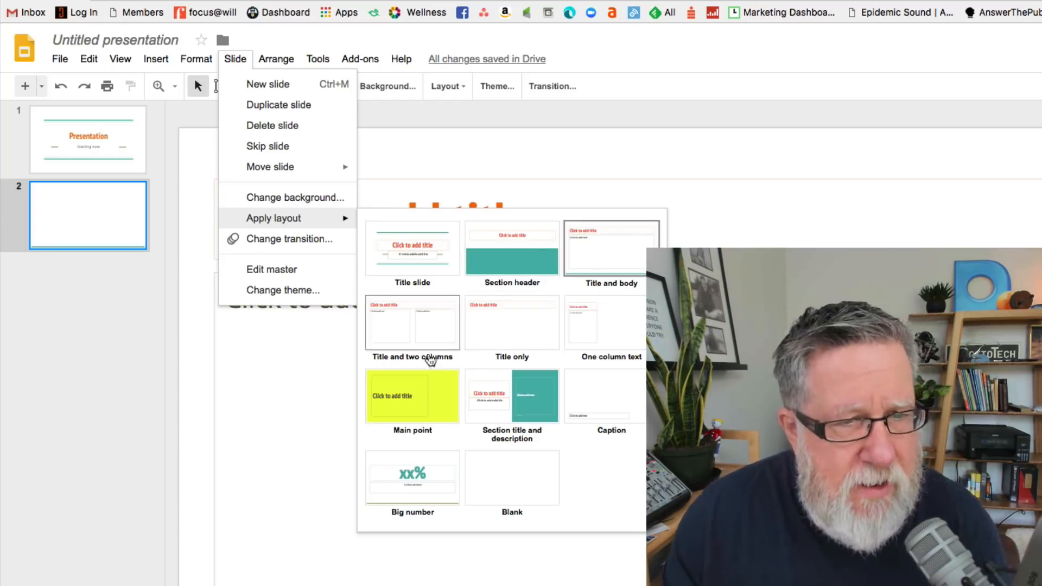
click(610, 253)
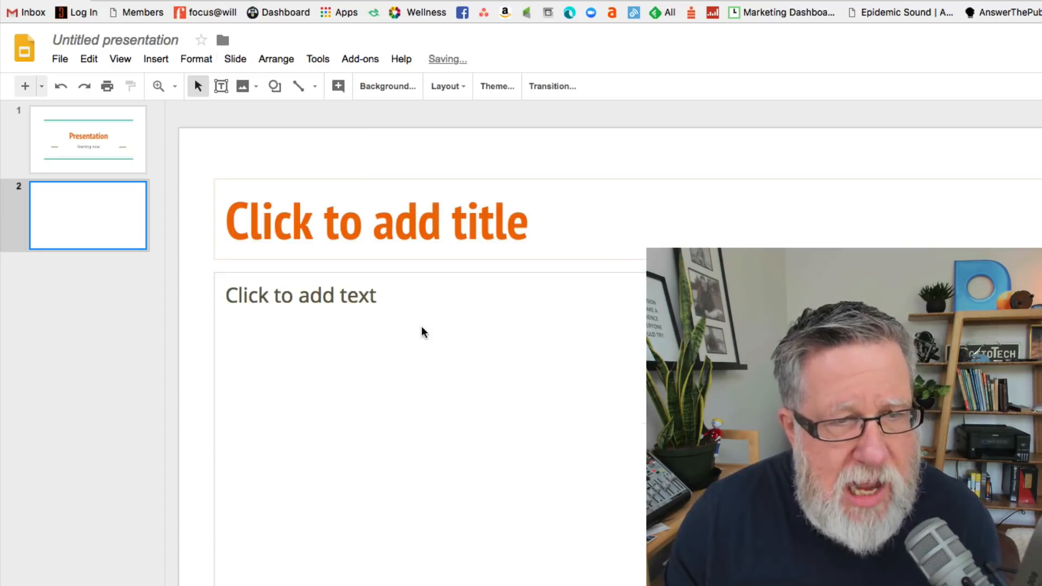
- Enter title 'Second Slide' and left-column text 'Content goes here', then review thumbnails
click(376, 221)
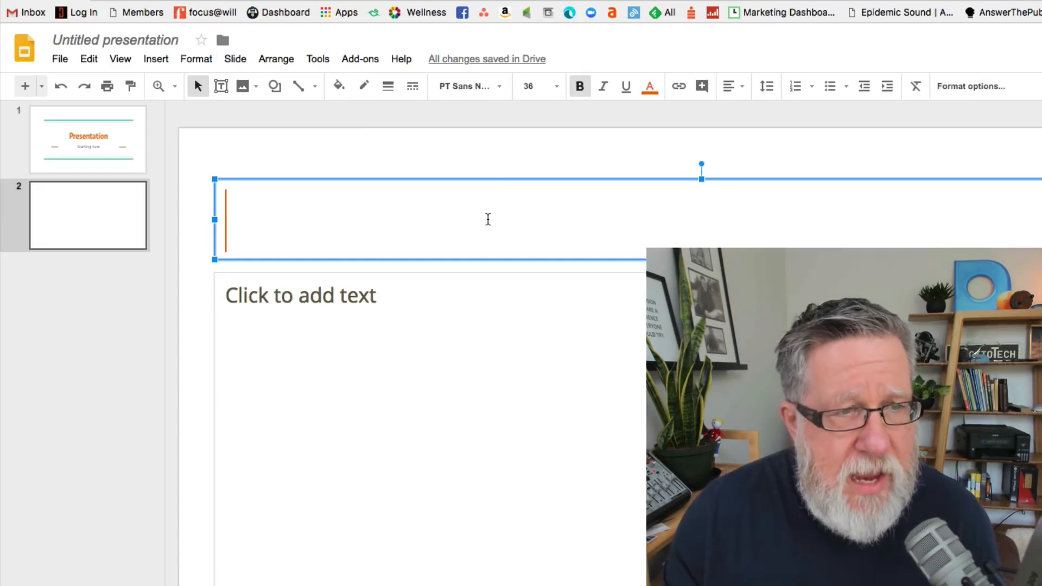
text(Second Slide)
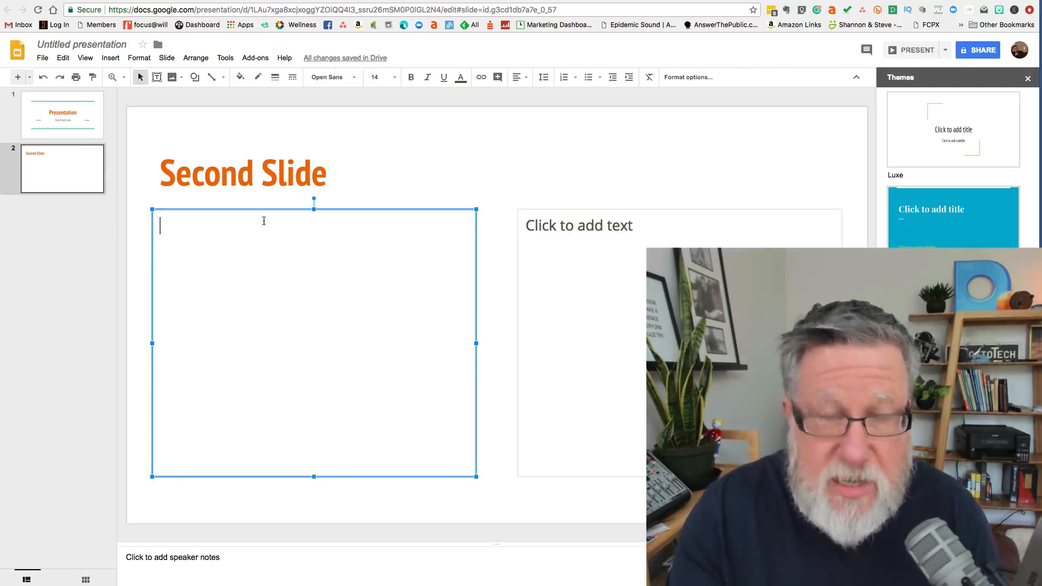
text(Content goes here)
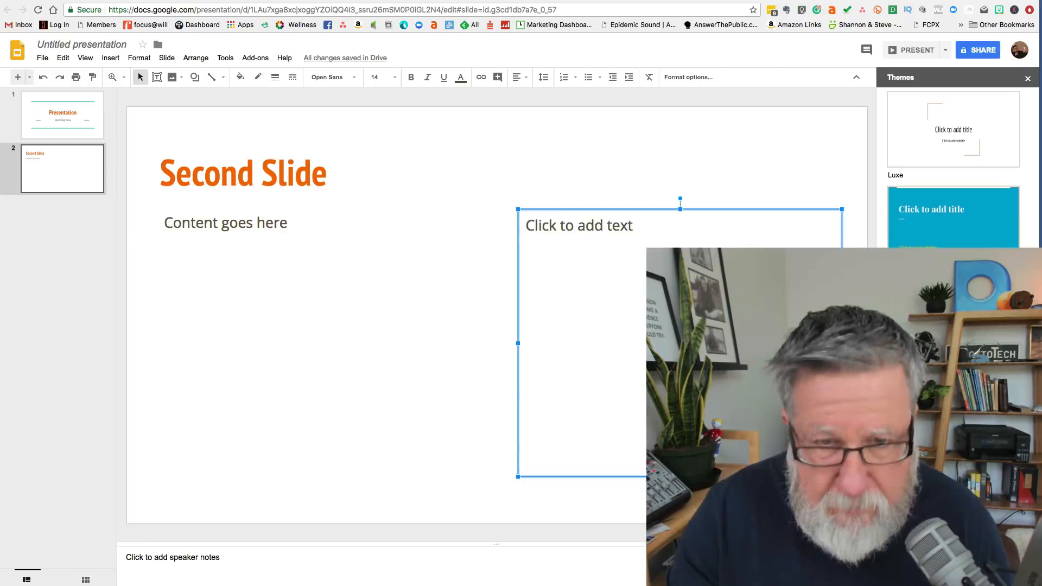
click(61, 114)
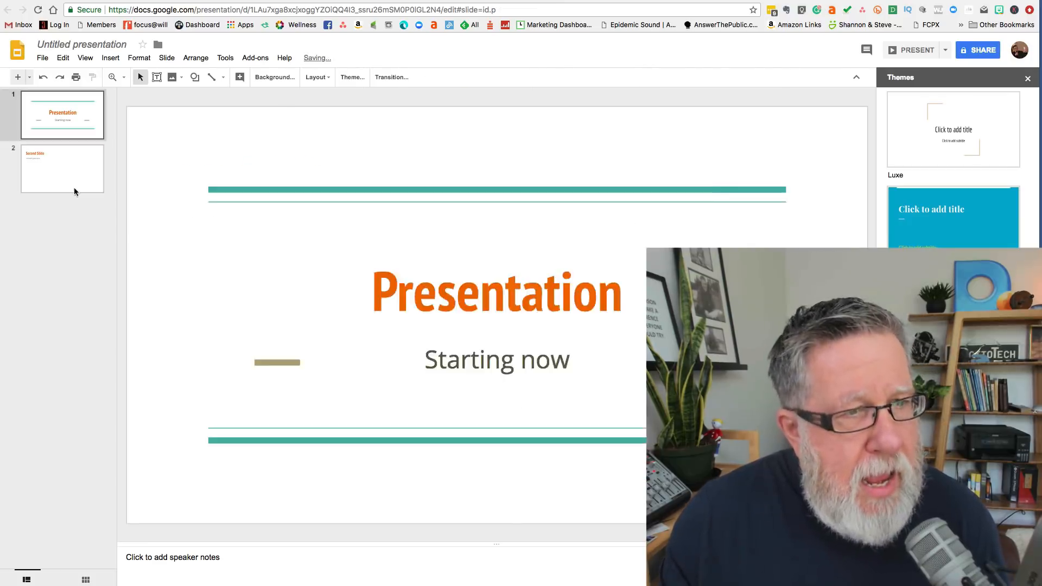
click(62, 168)
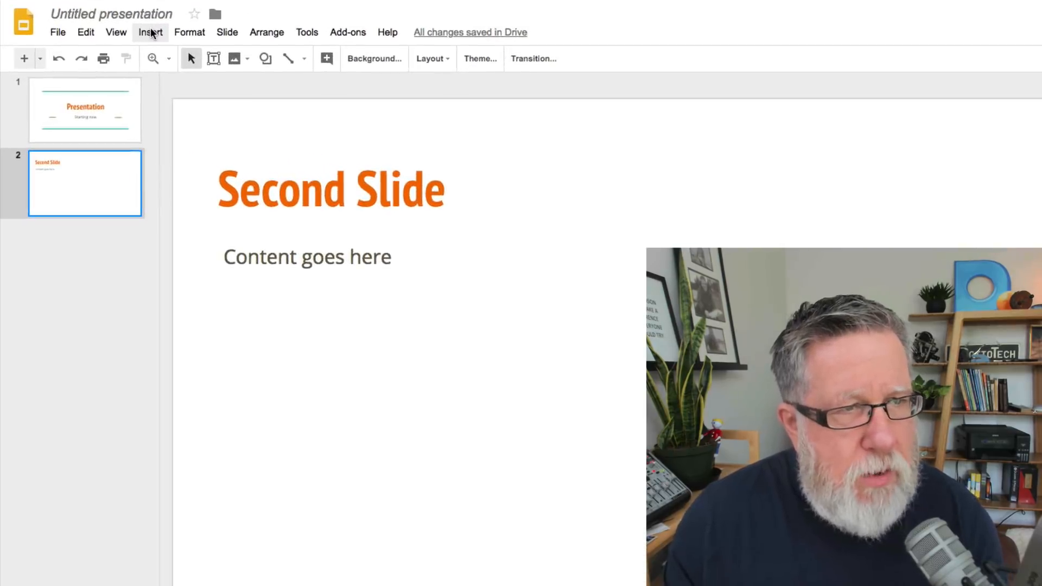
- Open the Insert menu to reach Image > Photos on the second slide
click(150, 32)
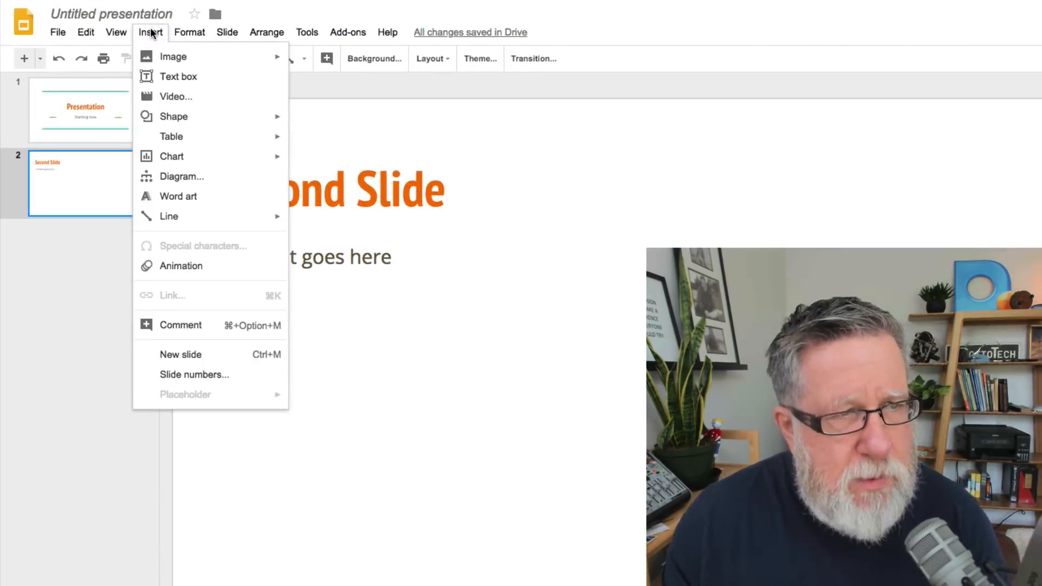
mouse_move(195, 229)
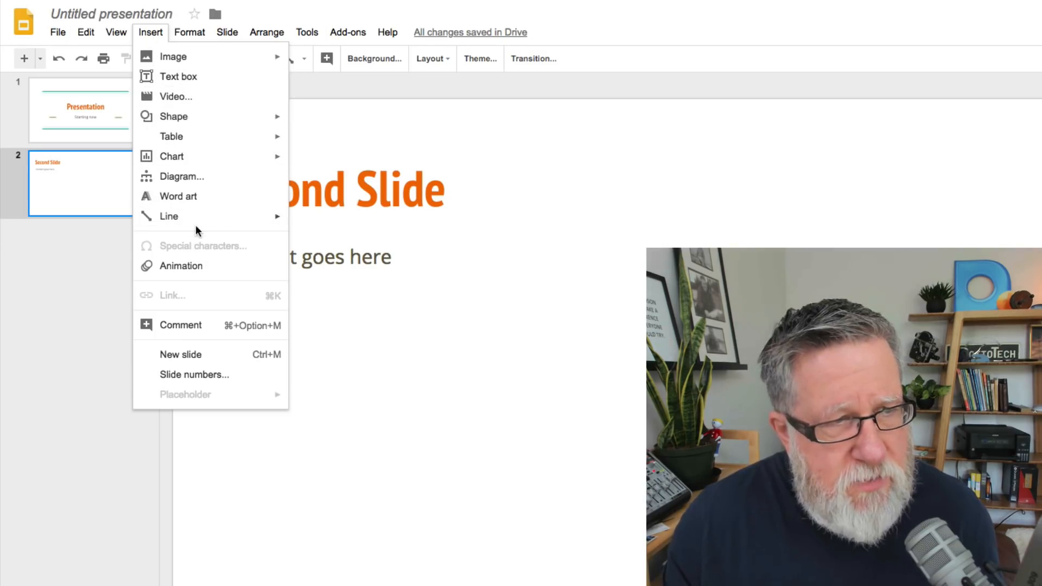
mouse_move(205, 228)
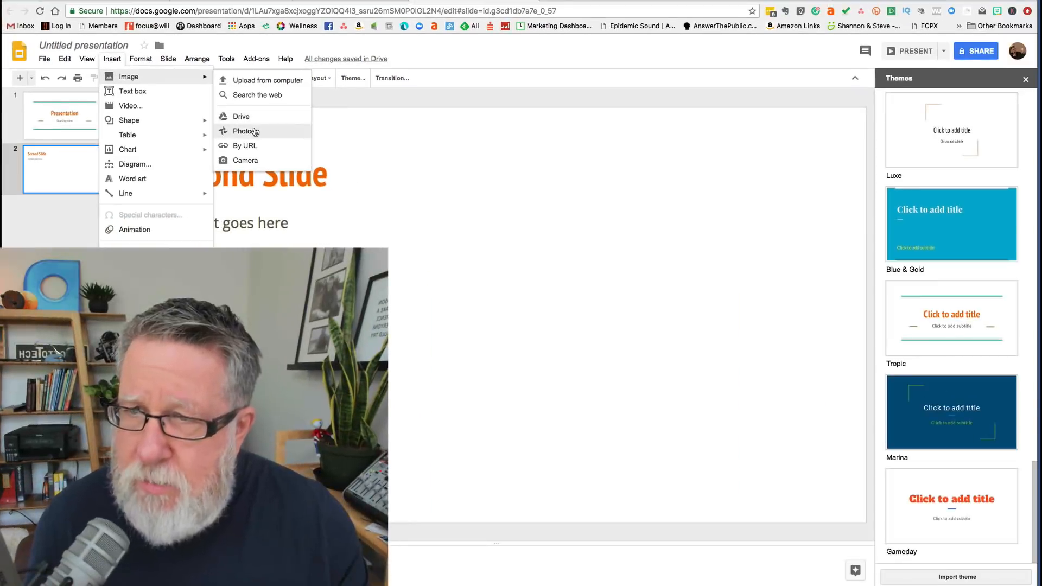
- Insert the brown dog-on-bed picture from the Google Photos panel
click(245, 130)
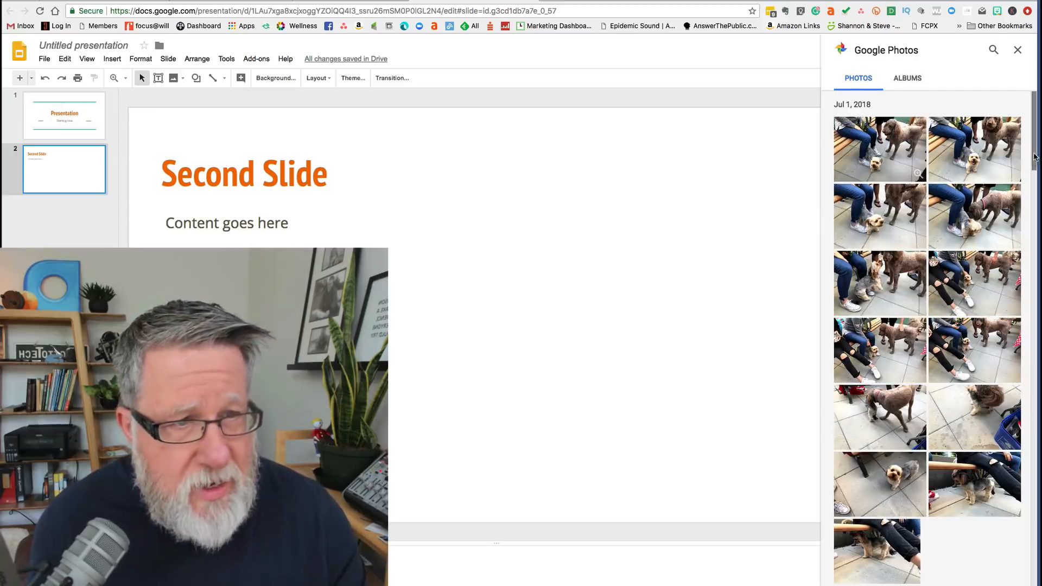
scroll(down, 3)
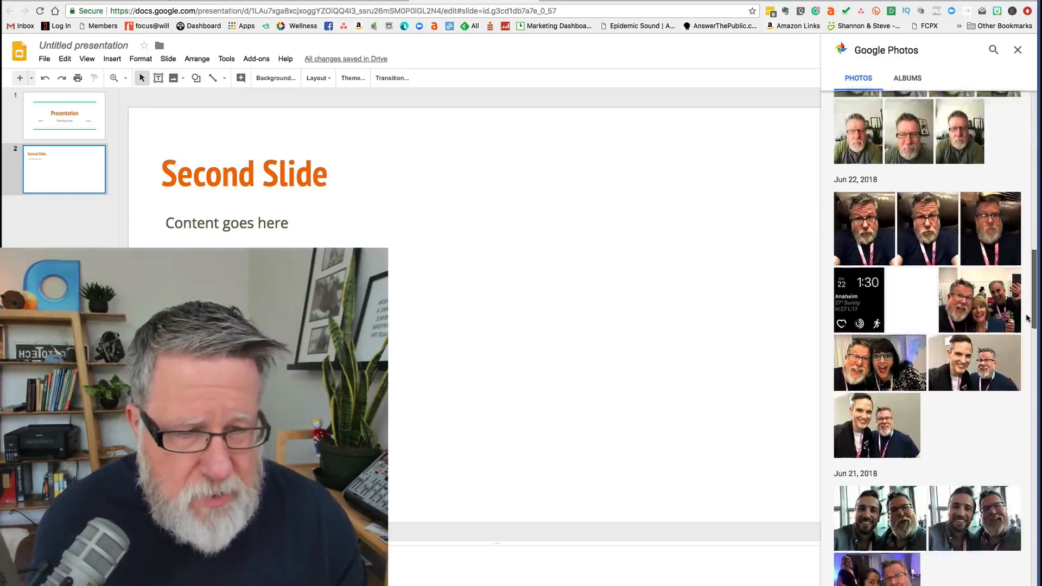
scroll(down, 3)
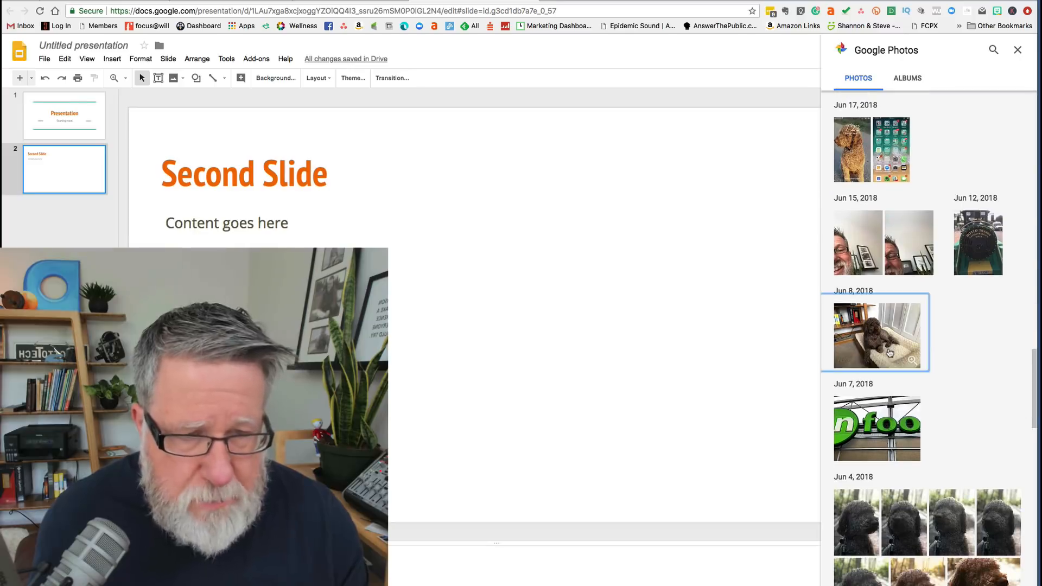
click(876, 335)
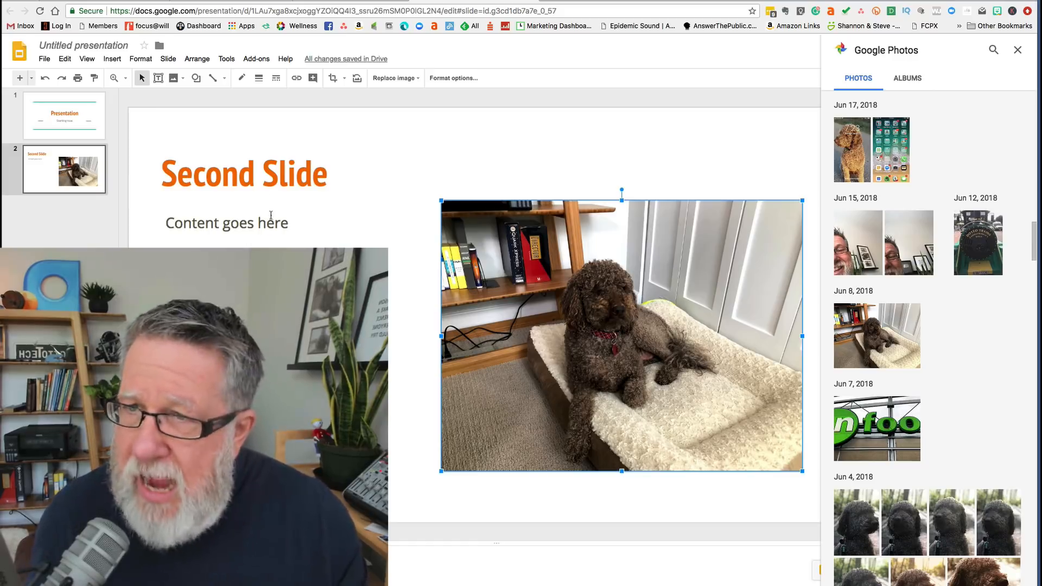
mouse_move(196, 77)
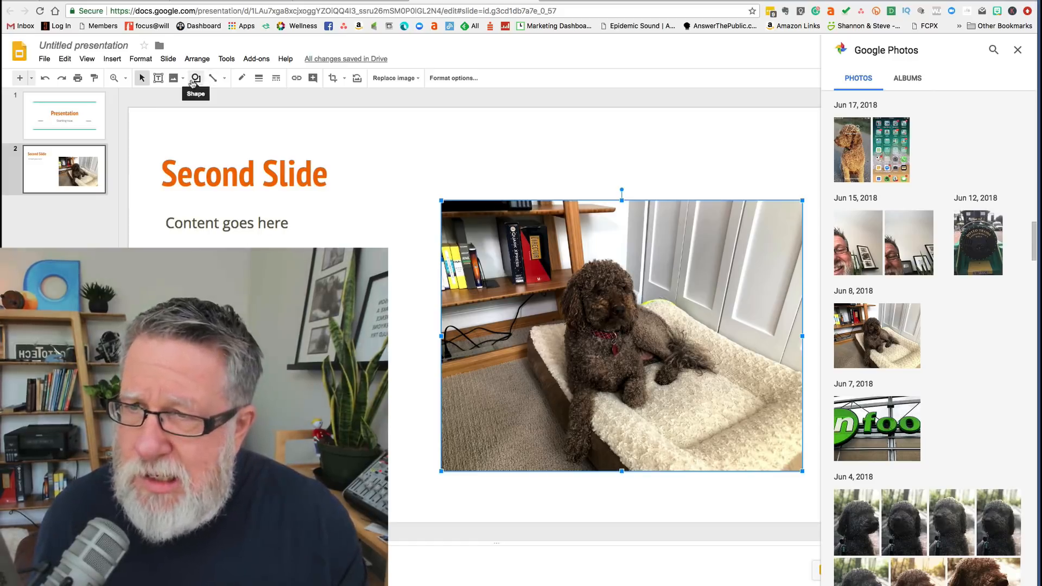
- Draw a speech-bubble callout above the dog photo and fill it light grey
click(195, 78)
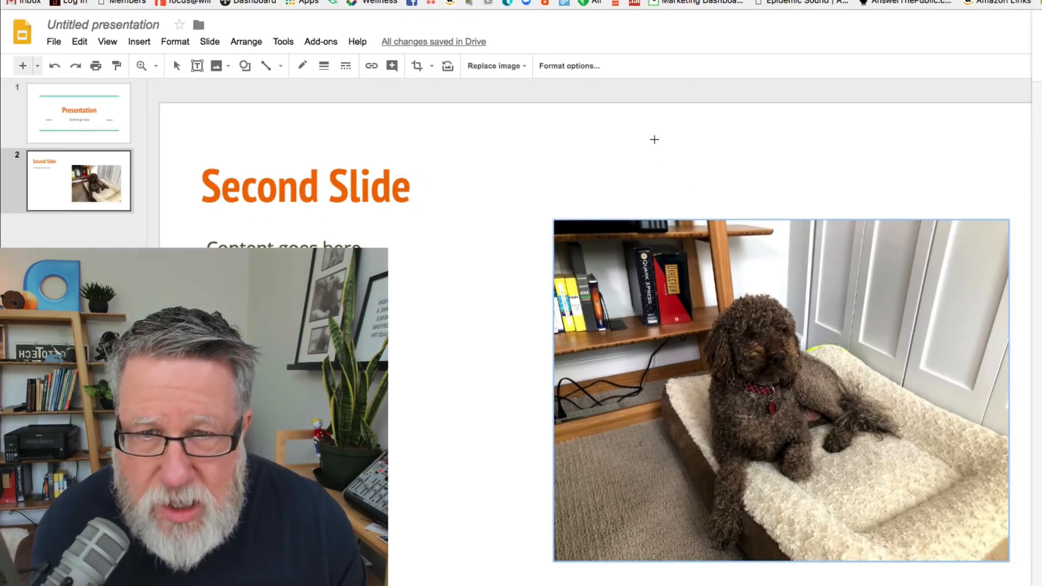
drag(653, 139, 849, 275)
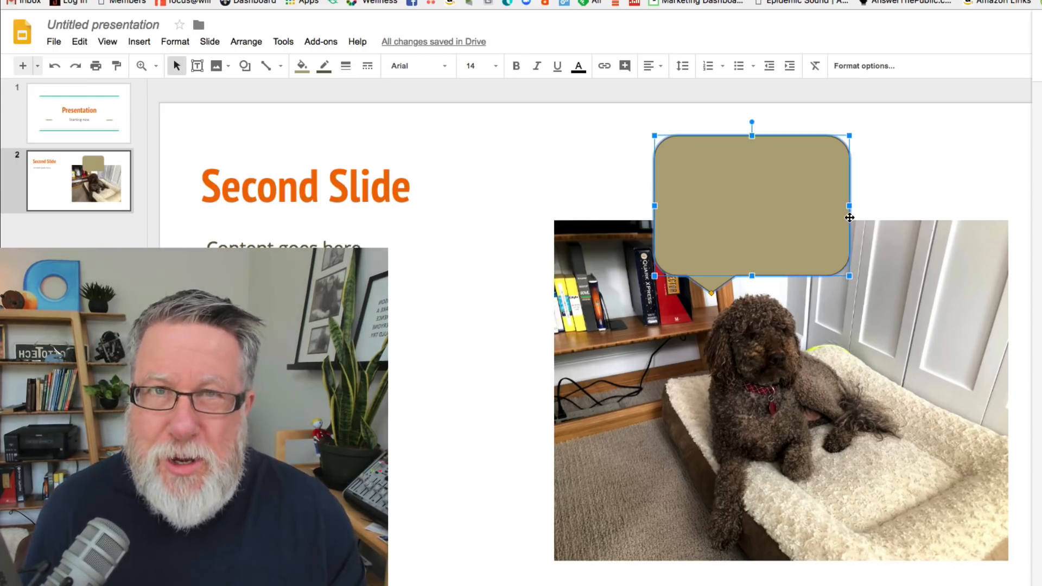
mouse_move(488, 145)
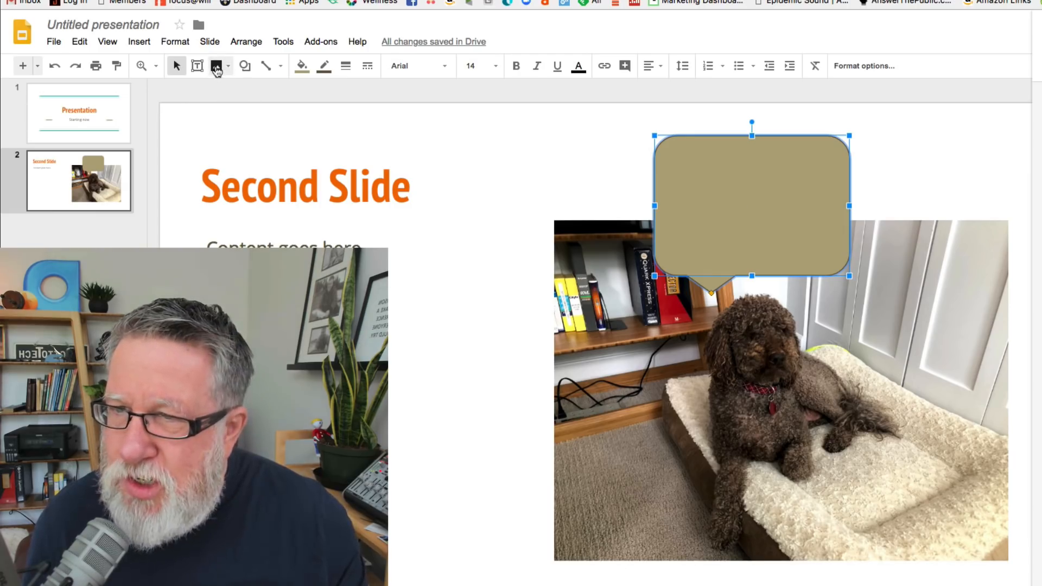
mouse_move(302, 69)
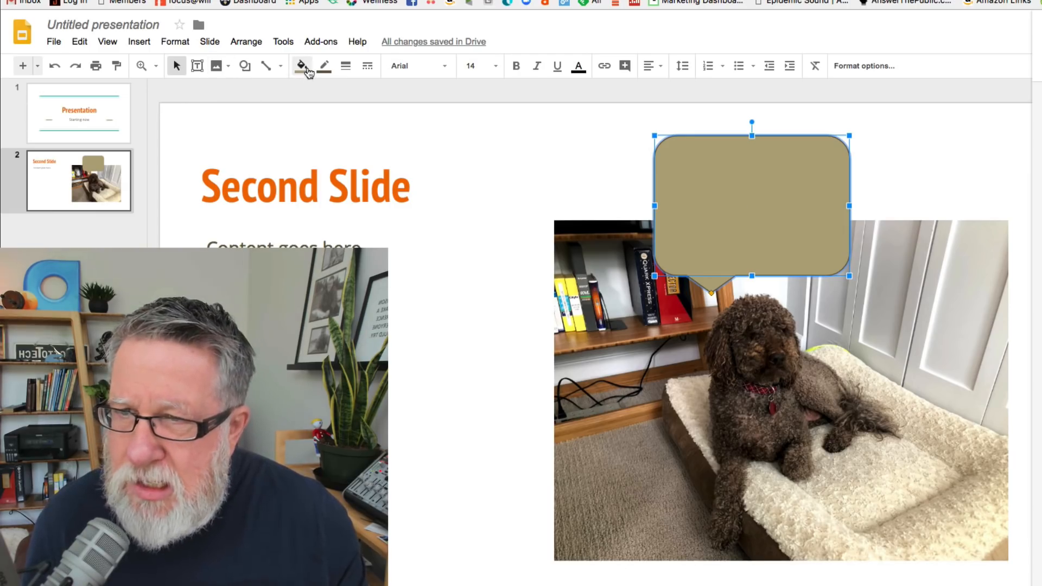
click(300, 65)
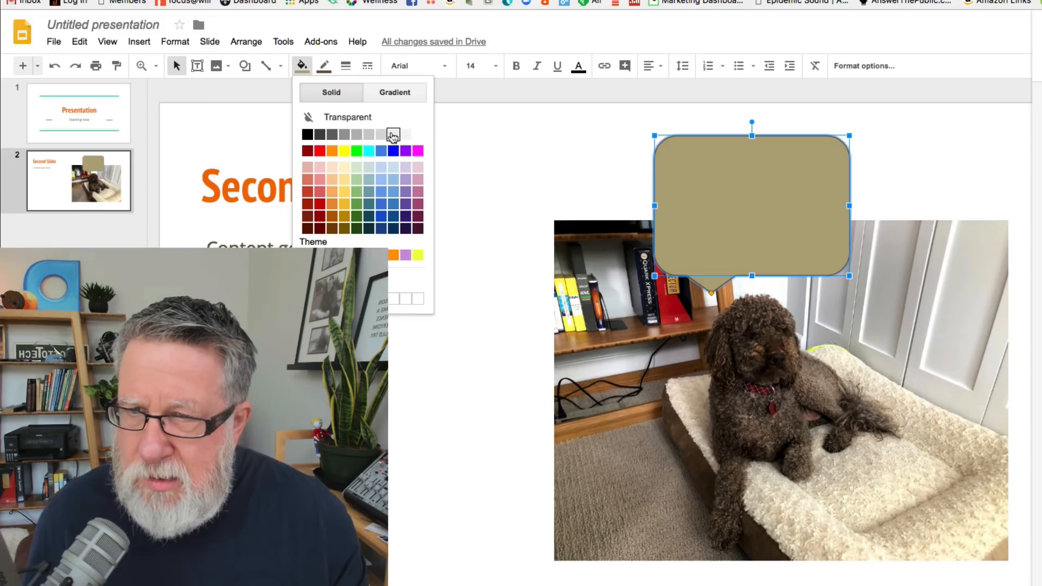
click(393, 133)
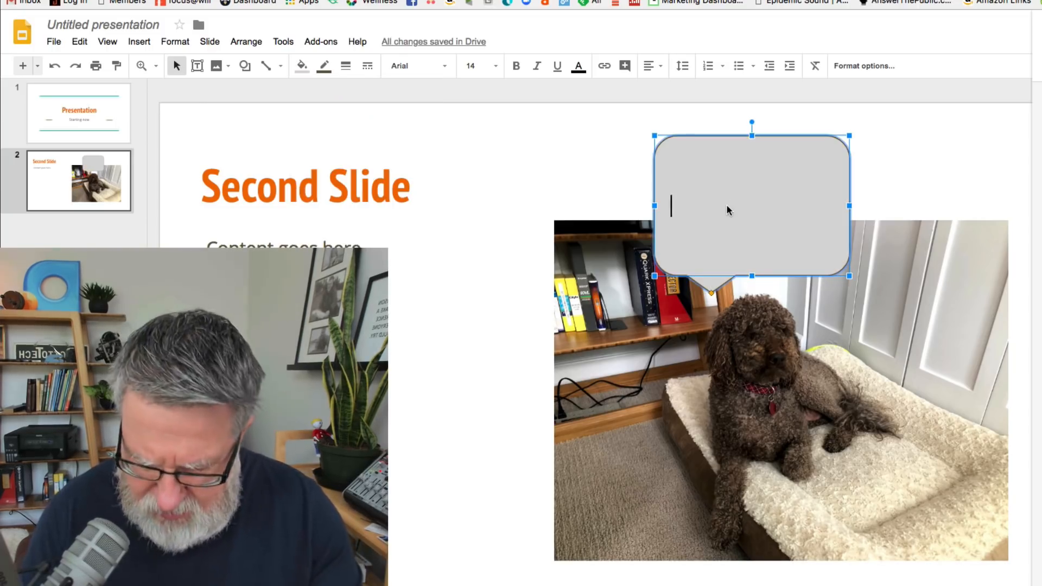
- Type 'Time for a nap' into the callout
text(Time)
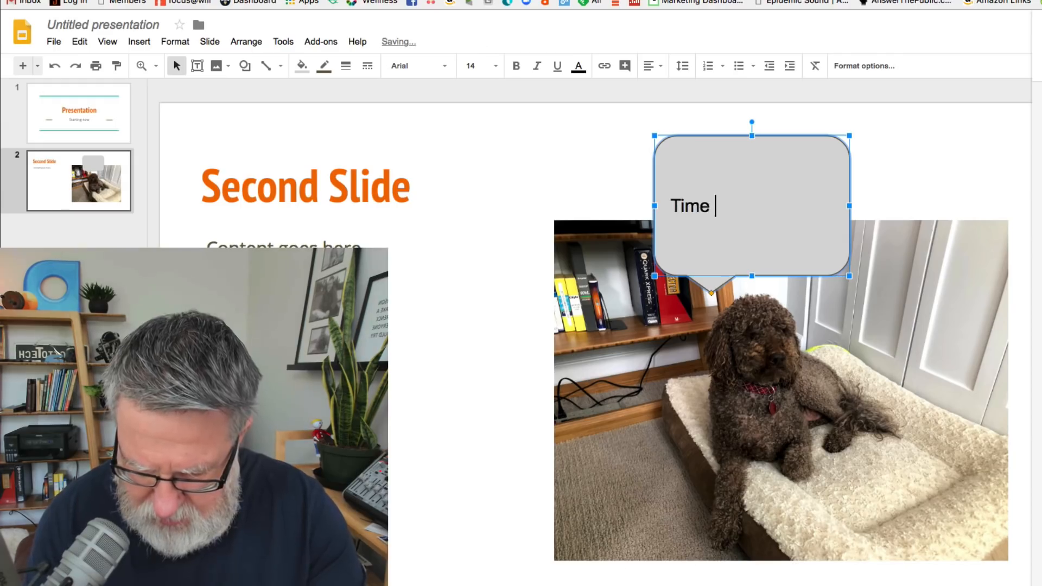
text(for a nap)
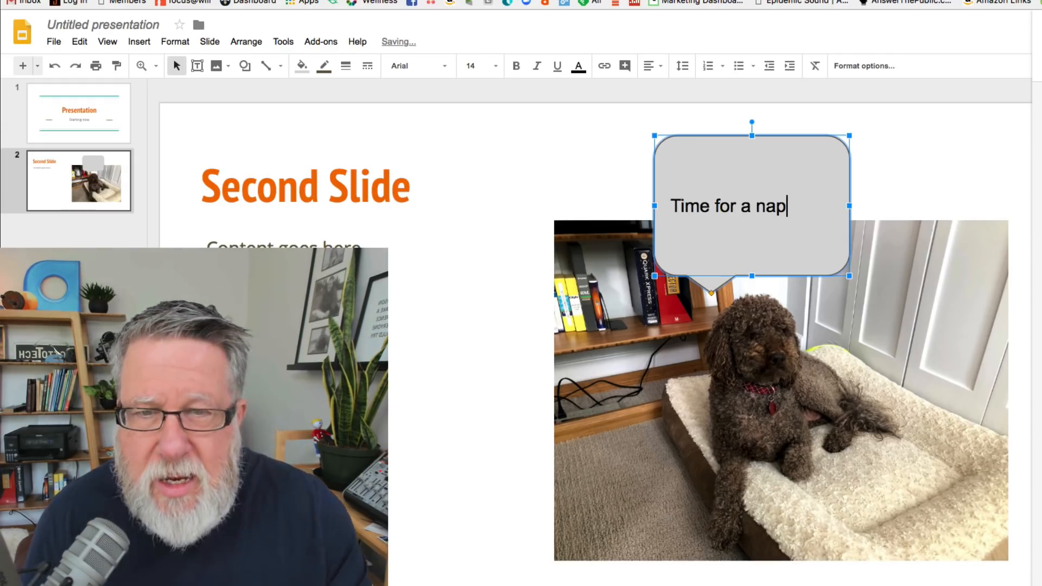
click(426, 464)
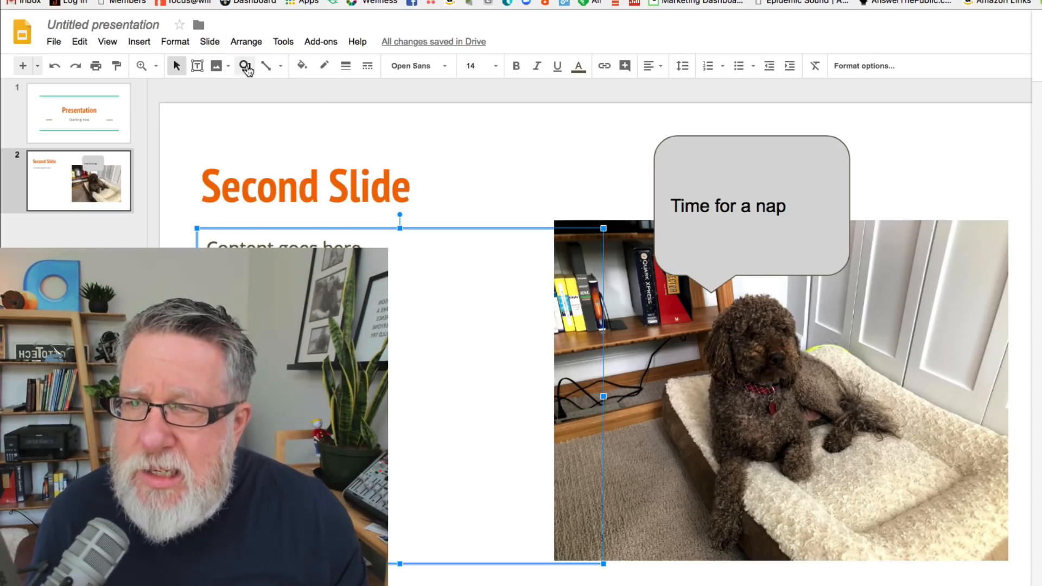
mouse_move(265, 65)
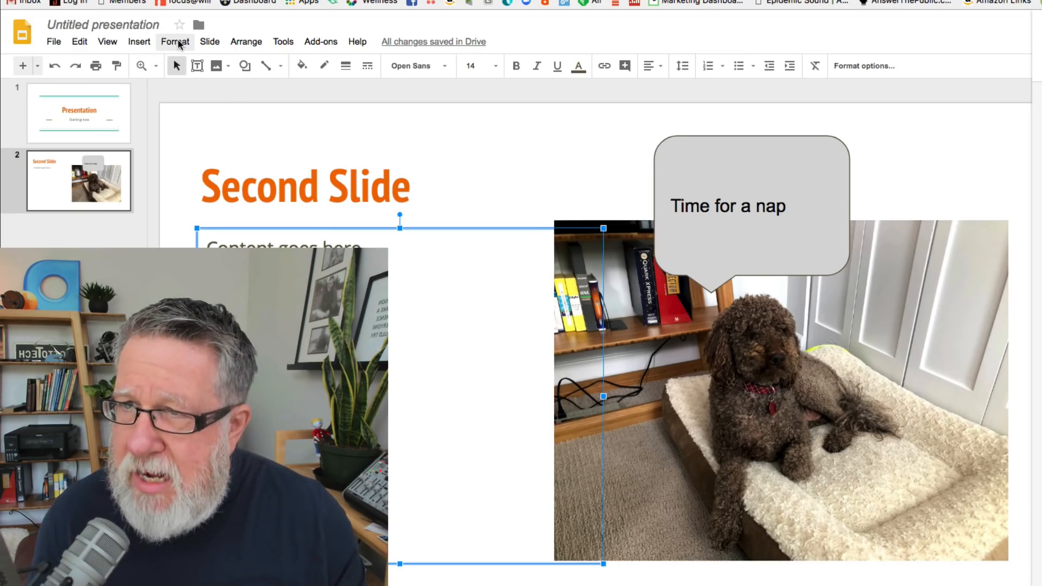
- Add a third slide with the Blank layout and draw three rectangles on it
click(209, 41)
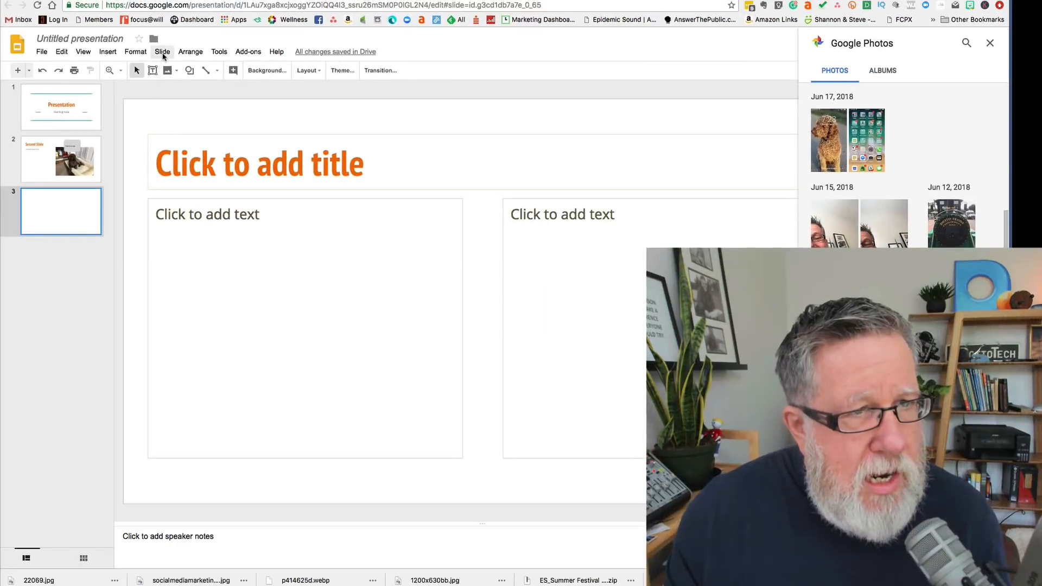
click(163, 51)
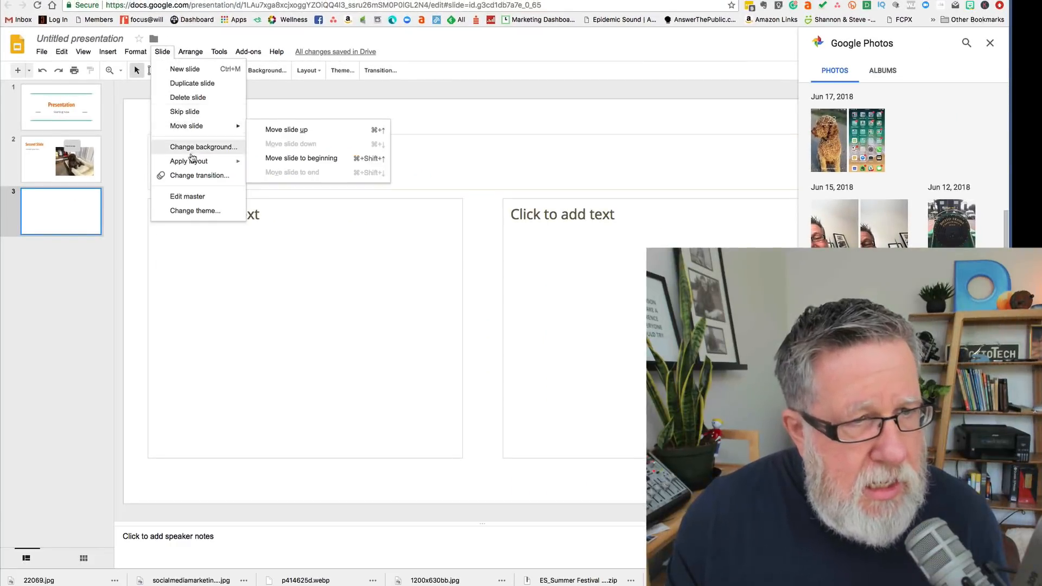
click(189, 161)
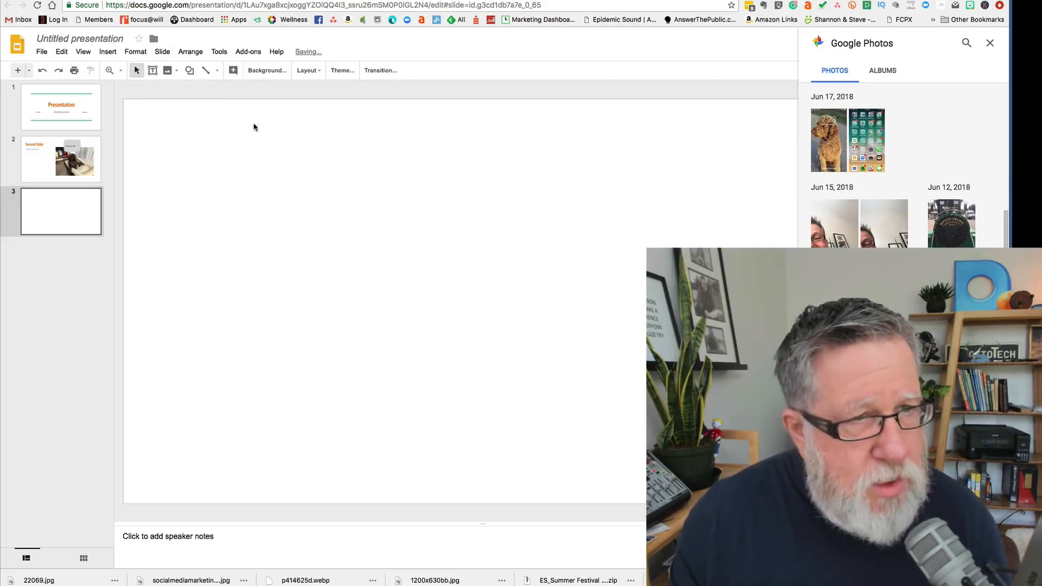
mouse_move(189, 70)
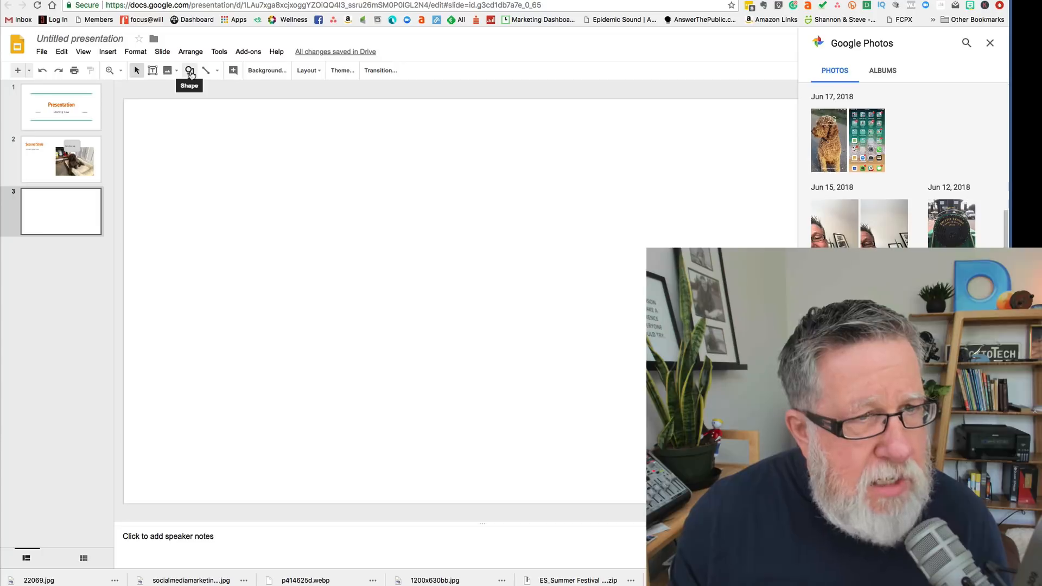
click(190, 70)
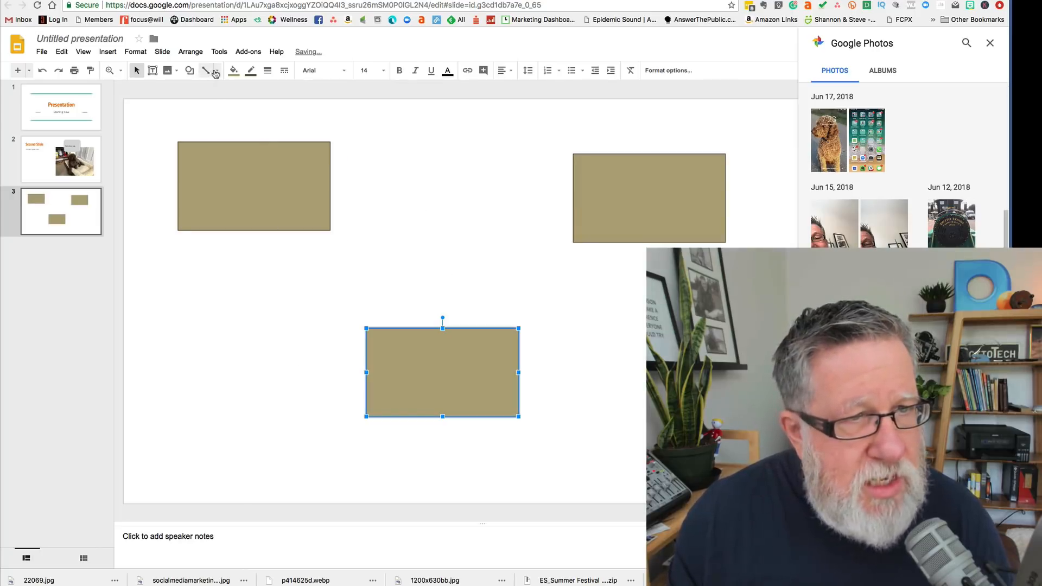
- Draw an arrow line and a block arrow below the left rectangle, filling the block arrow red
click(208, 70)
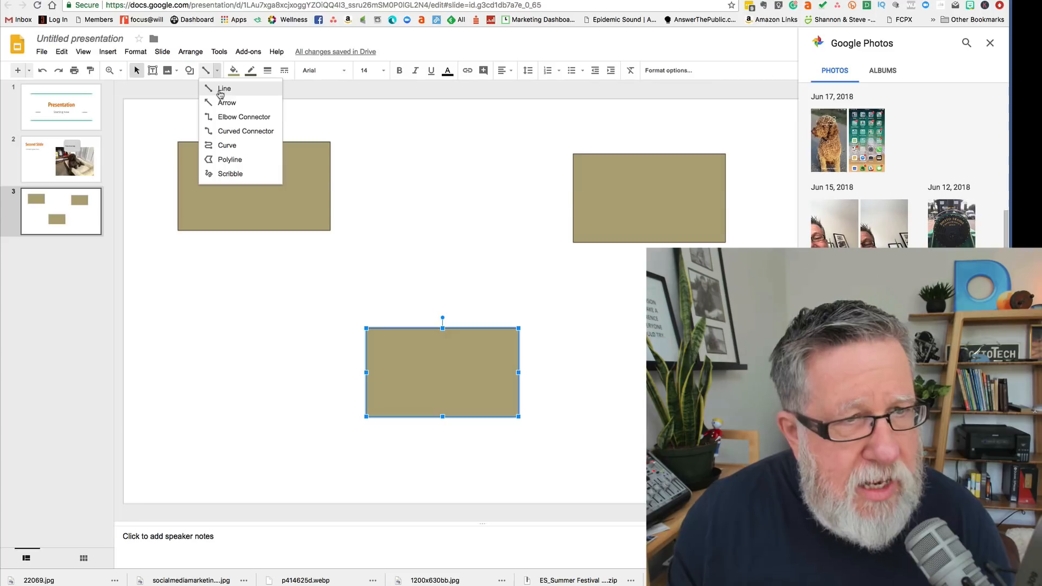
click(224, 89)
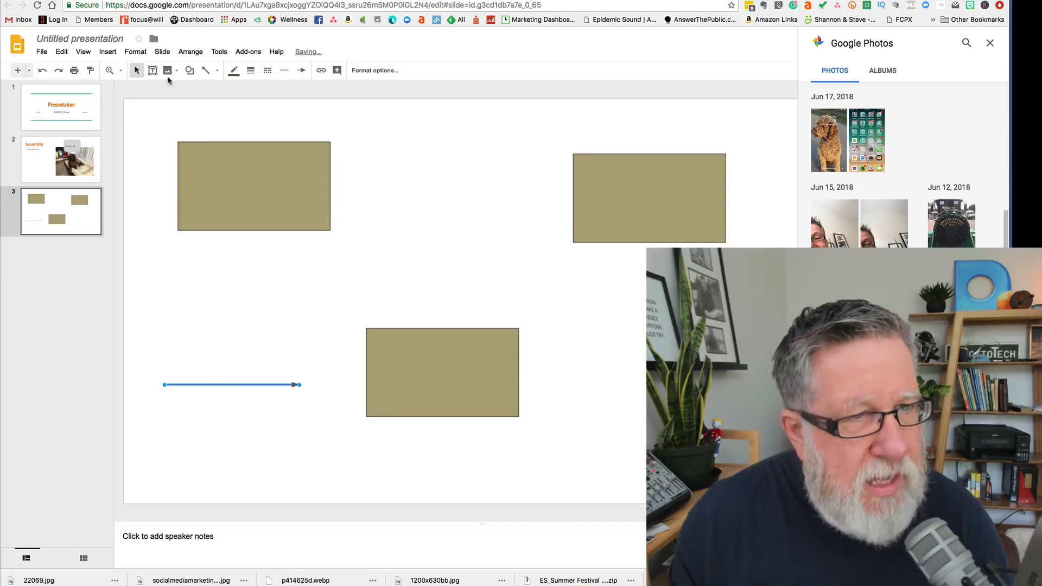
click(189, 70)
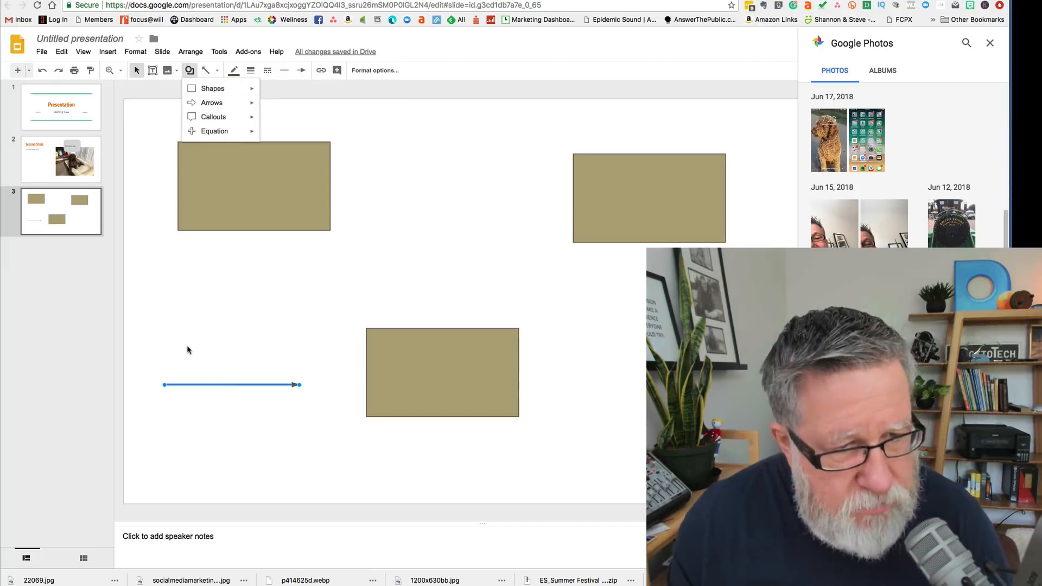
click(211, 103)
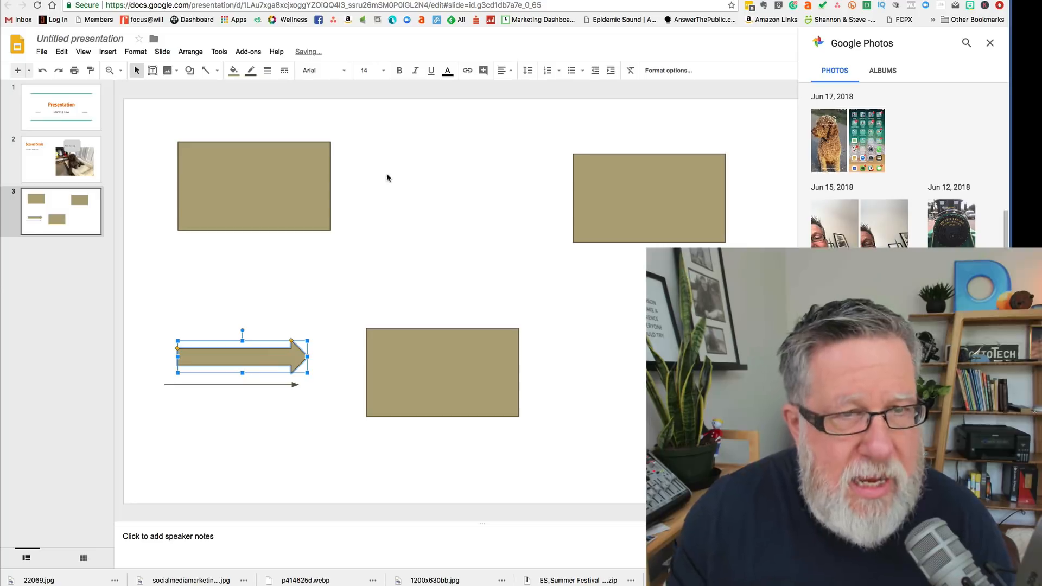
click(232, 70)
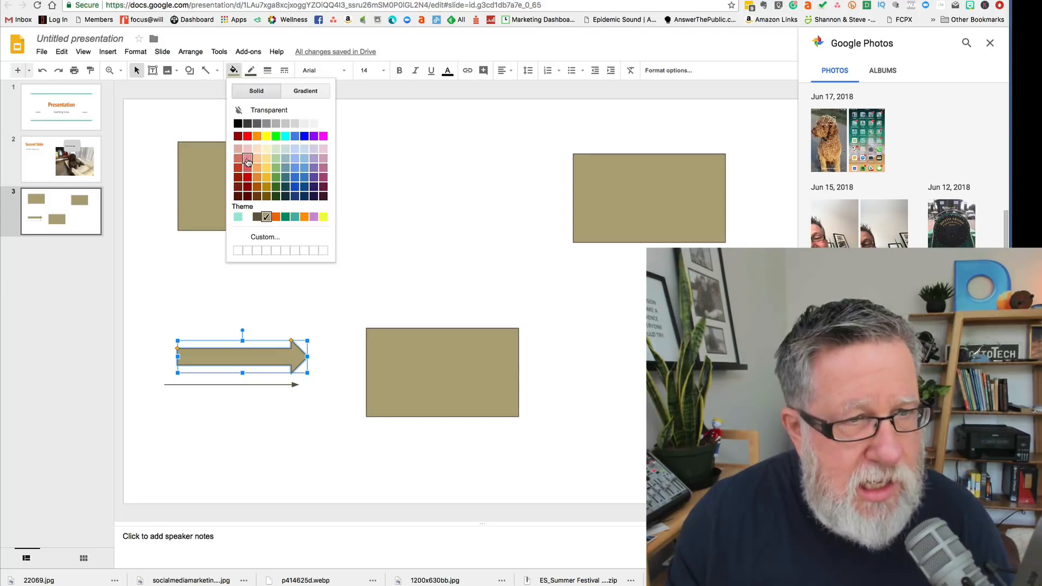
click(247, 136)
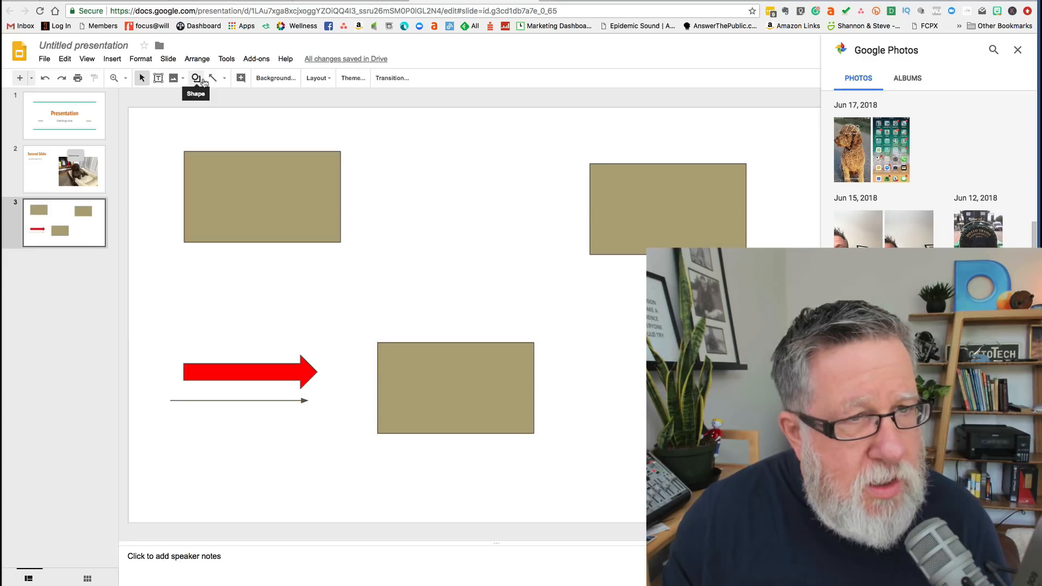
- Join the top-left and top-right tan boxes to the lower box with elbow connectors
click(196, 77)
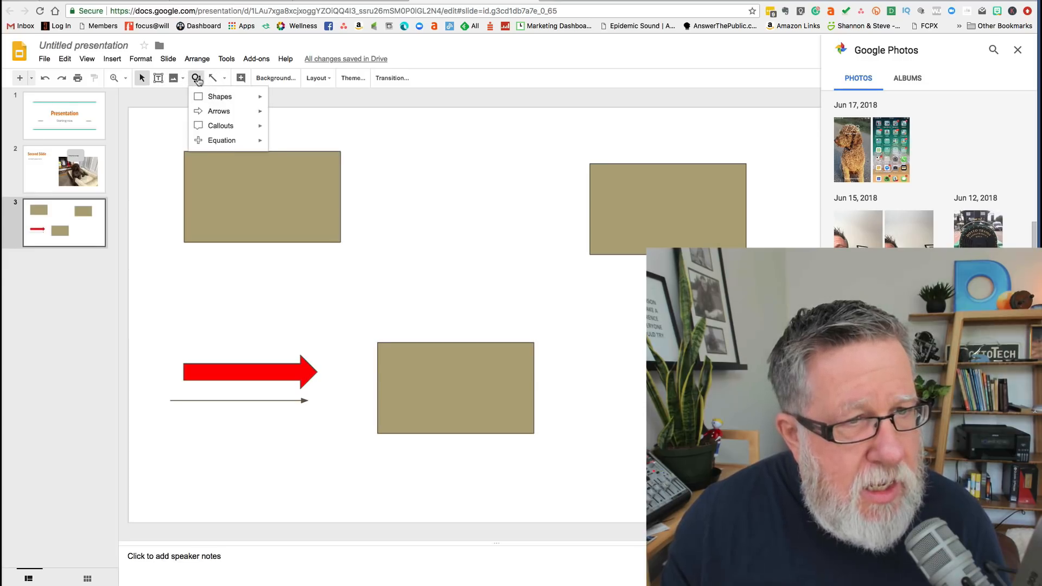
click(213, 78)
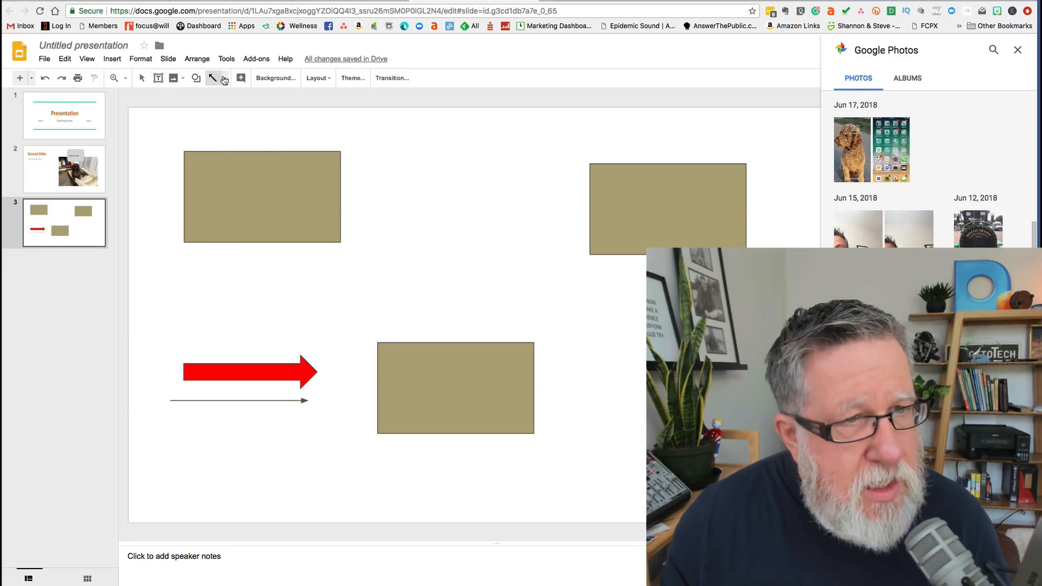
click(223, 77)
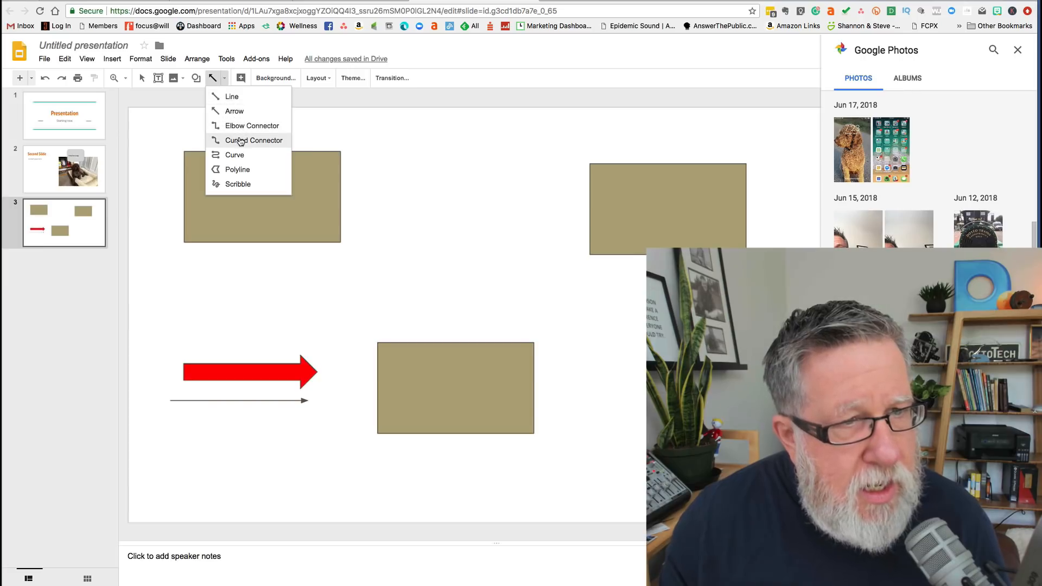
click(253, 140)
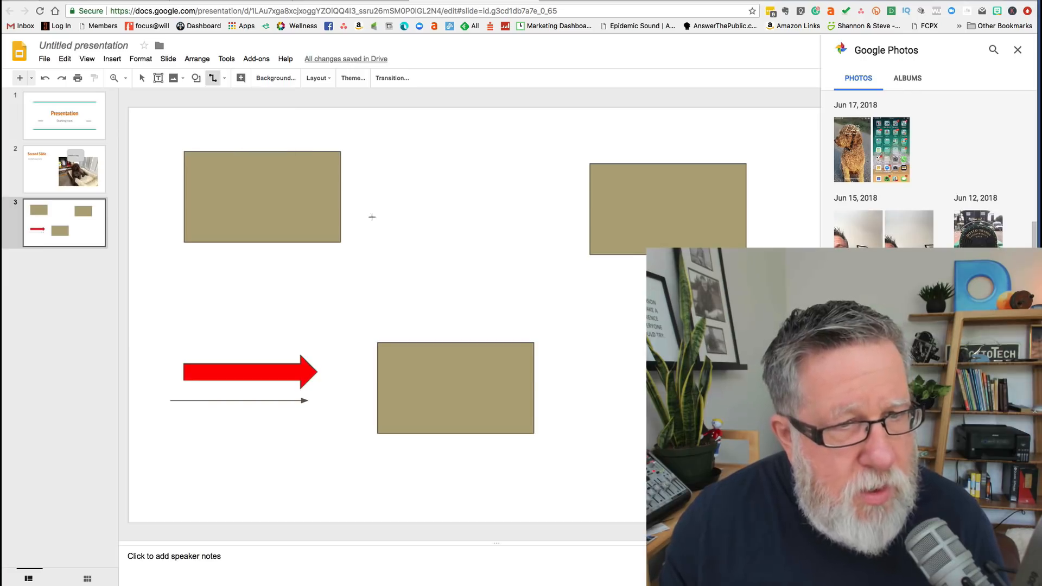
drag(372, 217, 410, 349)
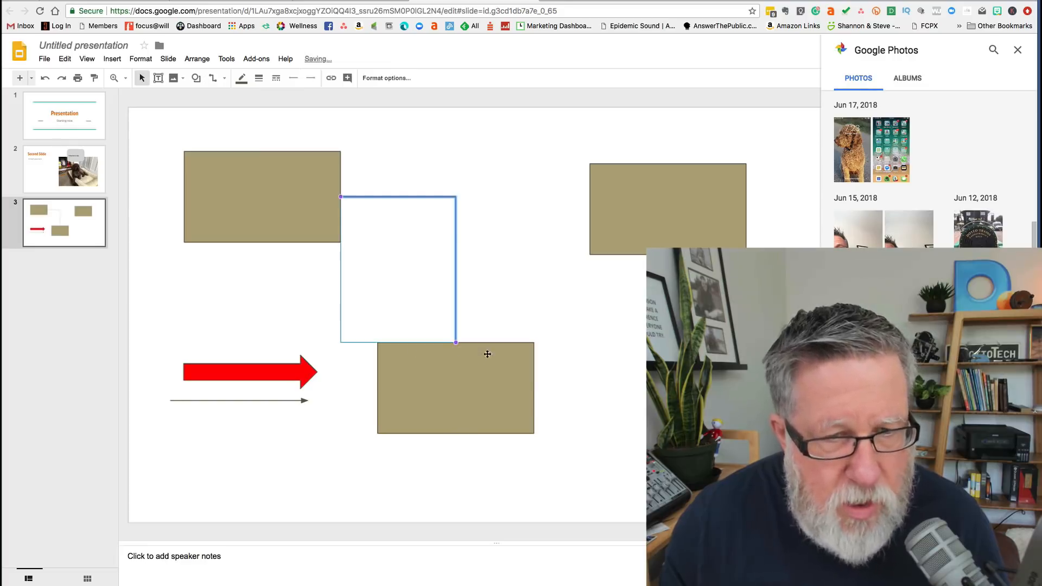
click(532, 396)
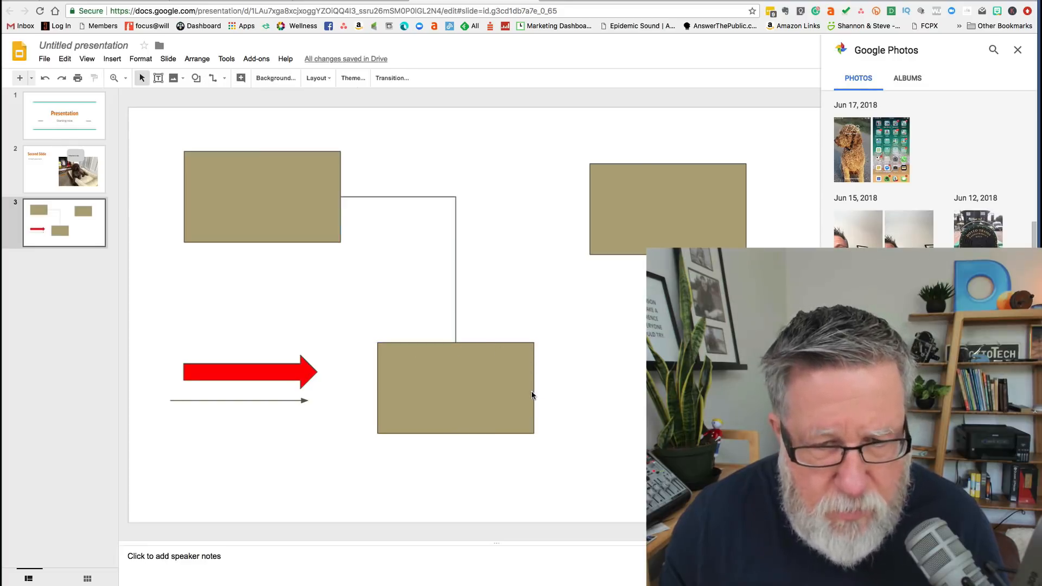
click(455, 387)
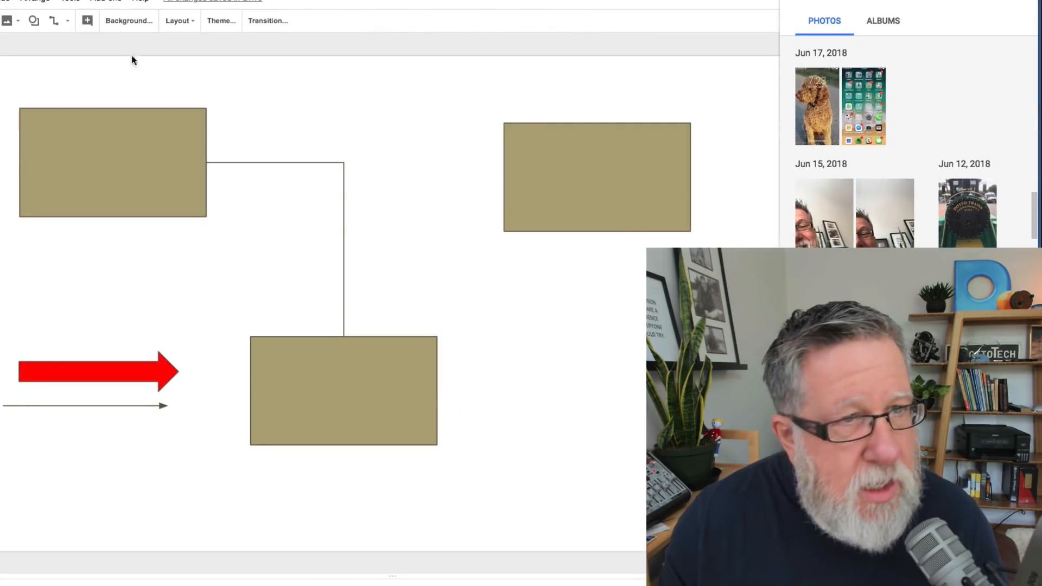
mouse_move(56, 21)
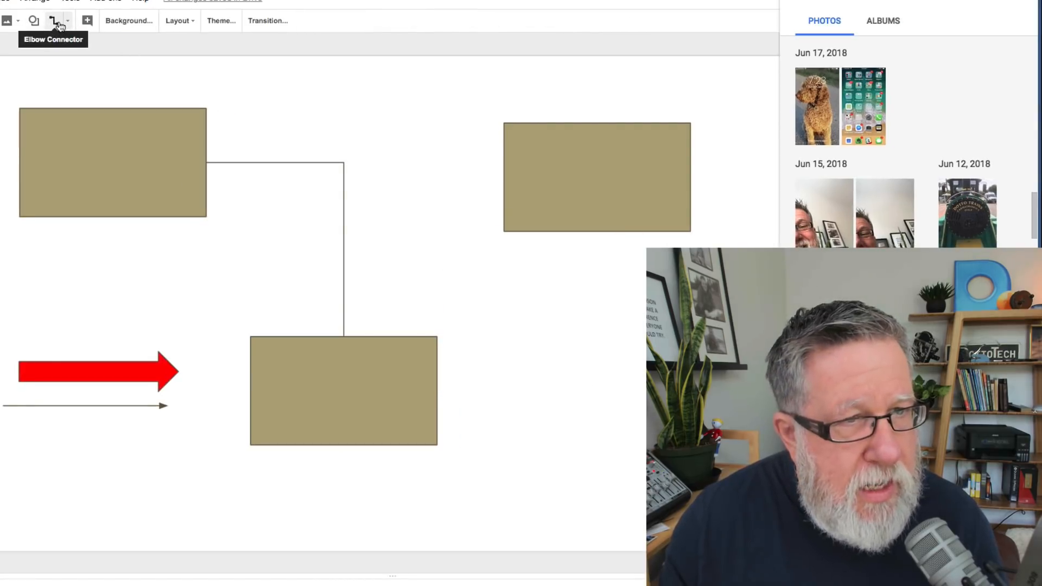
drag(438, 391, 593, 391)
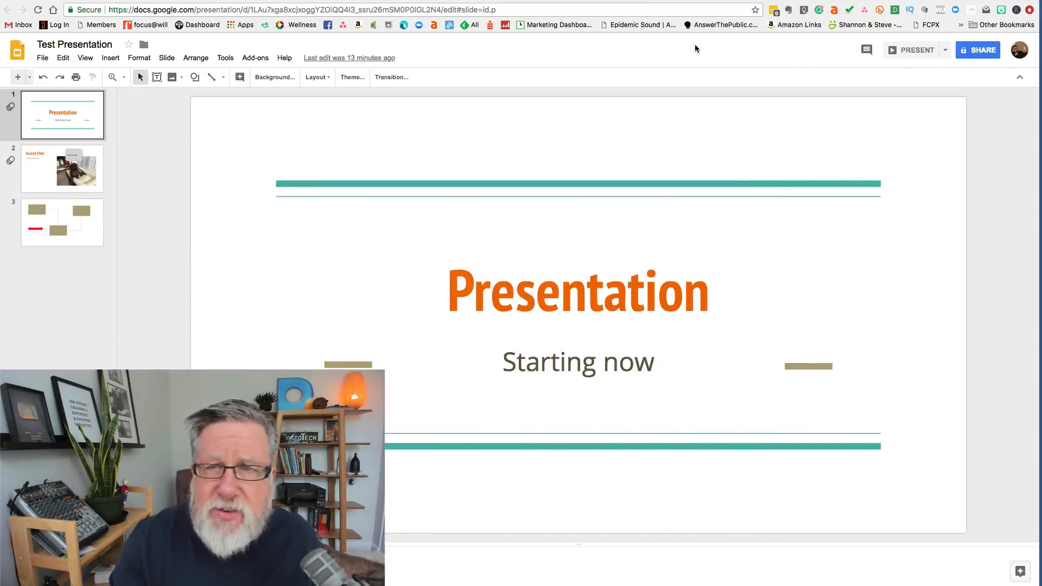
mouse_move(915, 50)
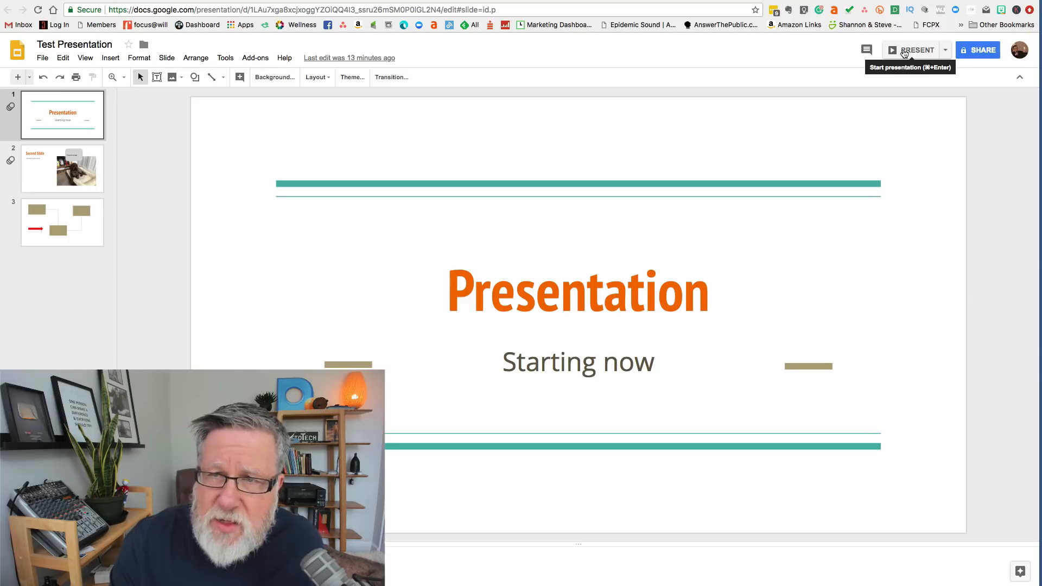
- Select the slide 3 thumbnail to show the three-box connector diagram
click(915, 50)
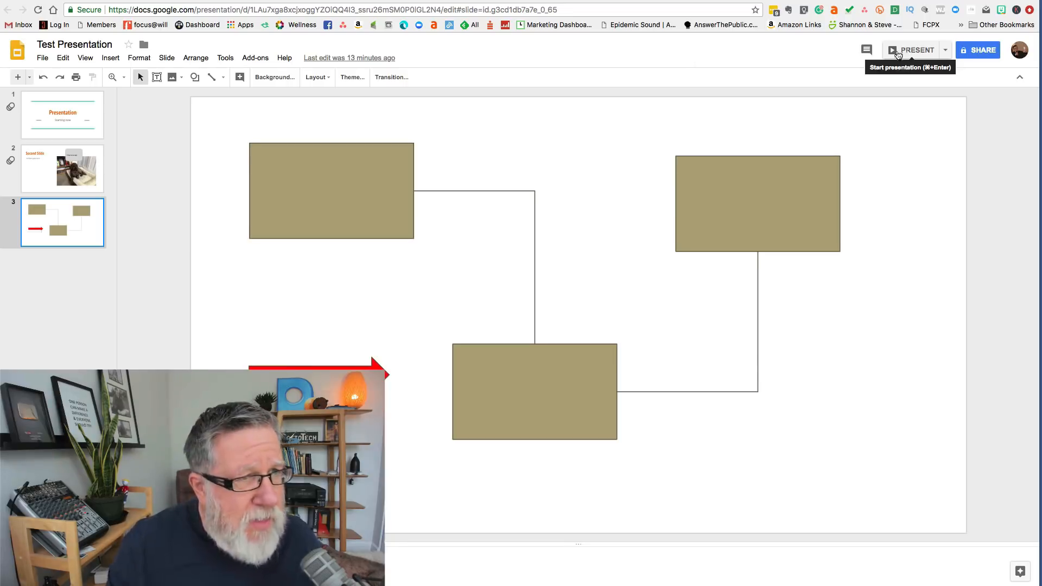
- Publish Test Presentation to the web, select its public link, and close the dialog
click(41, 58)
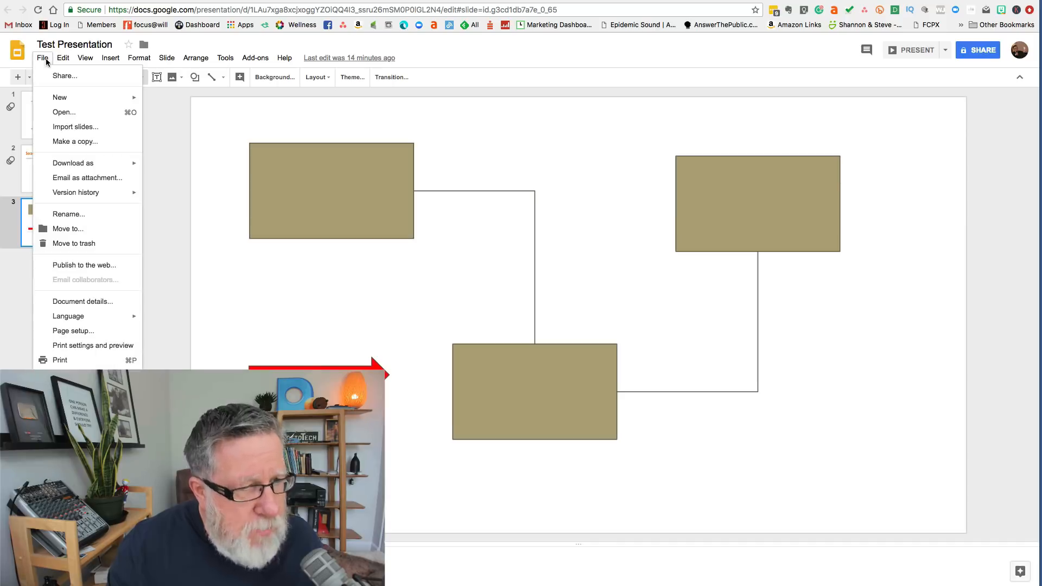
click(85, 264)
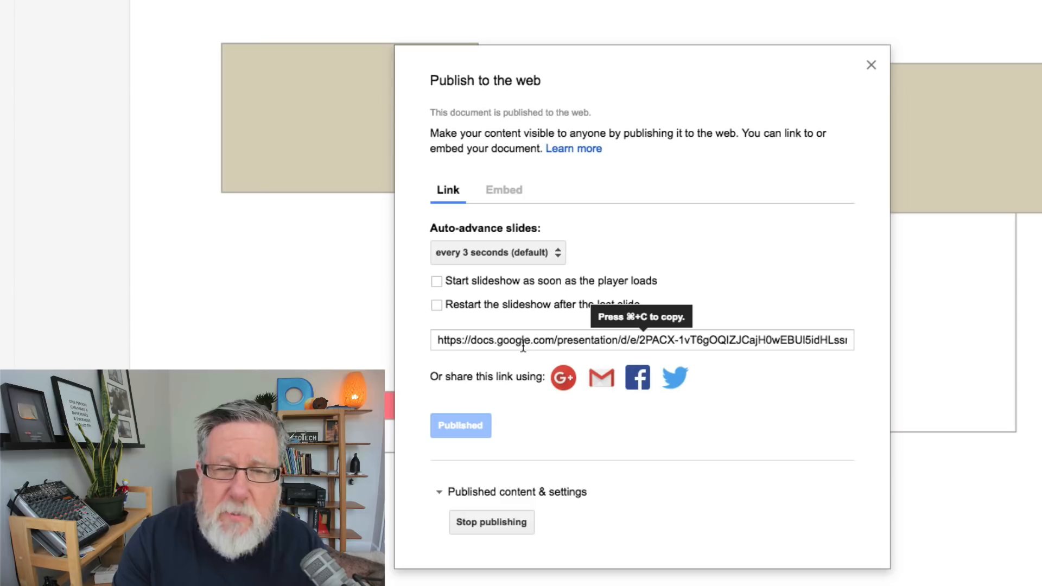
click(642, 340)
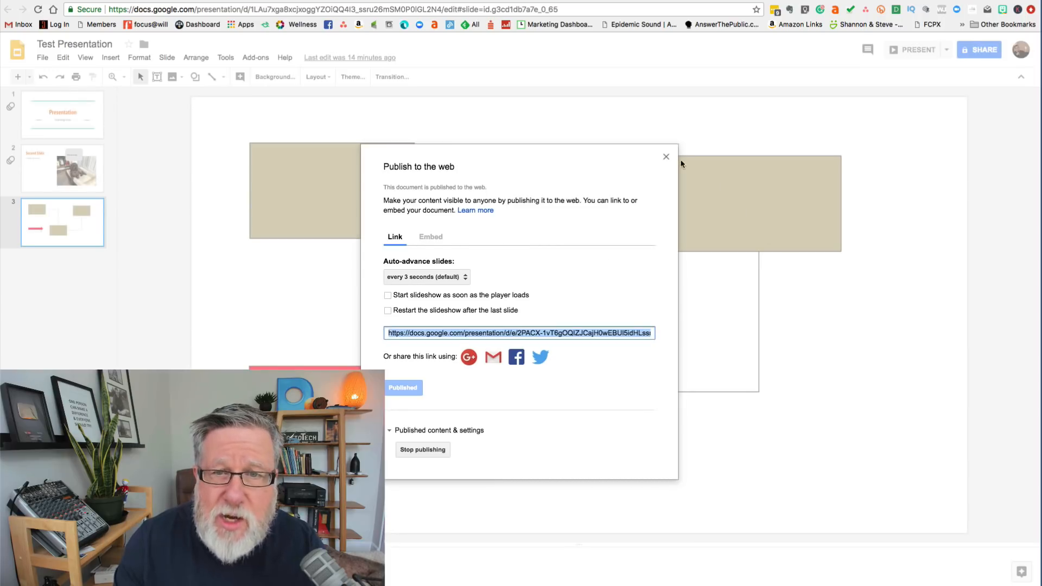
click(666, 157)
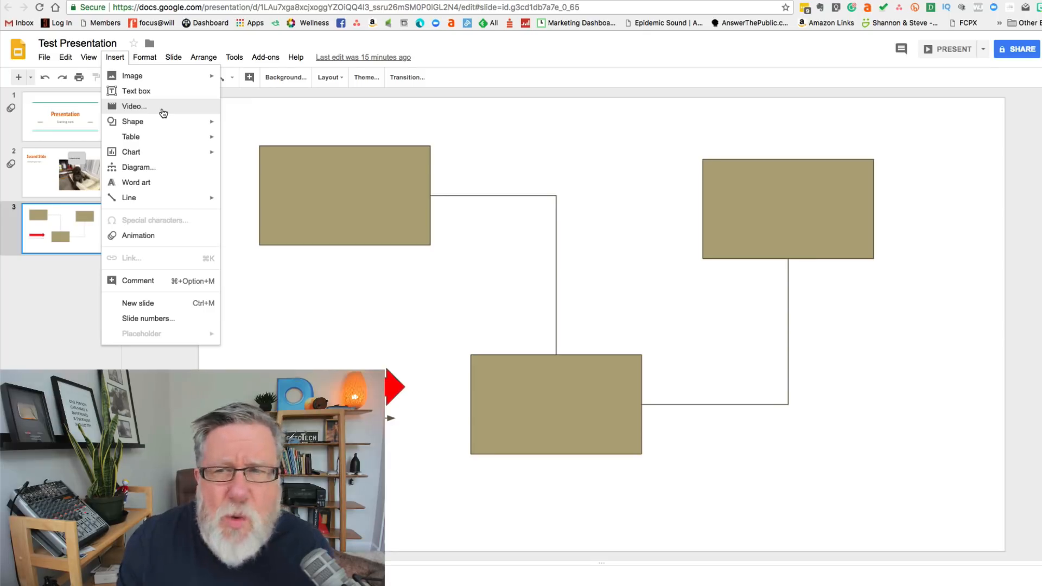
- Start presenting in speaker view and launch a new Audience tools Q&A session
click(982, 48)
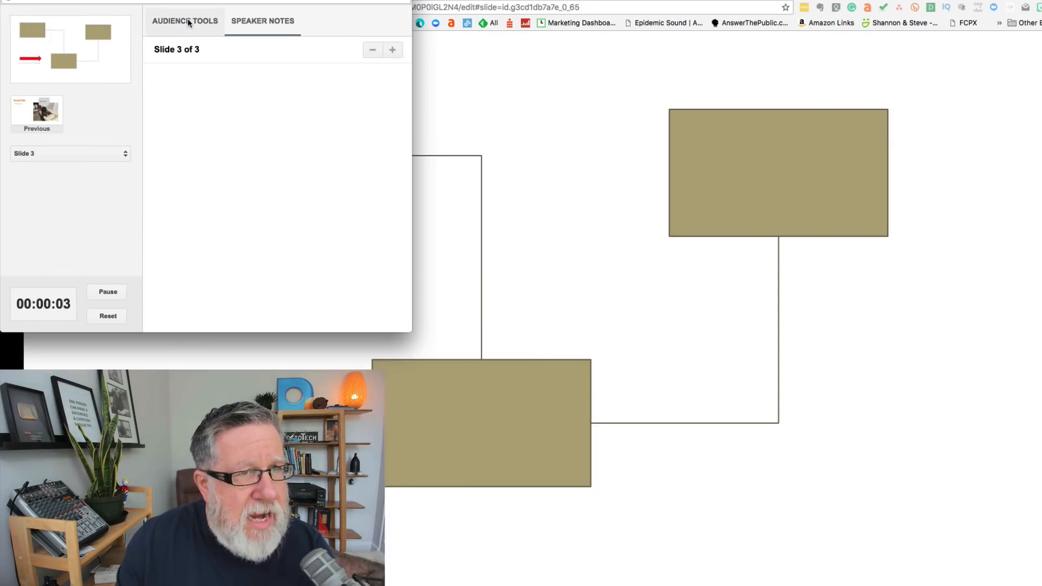
click(185, 20)
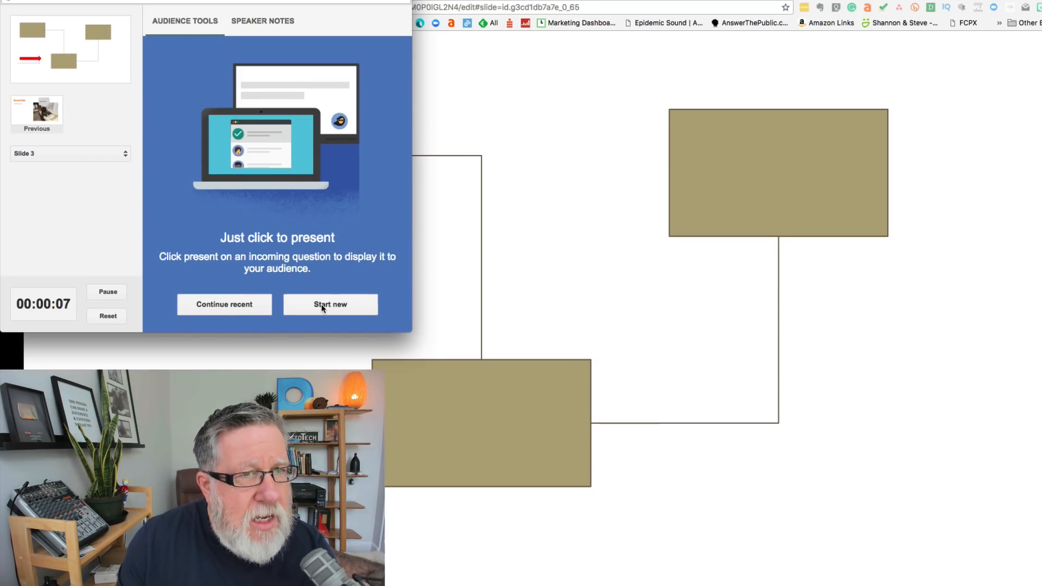
click(330, 305)
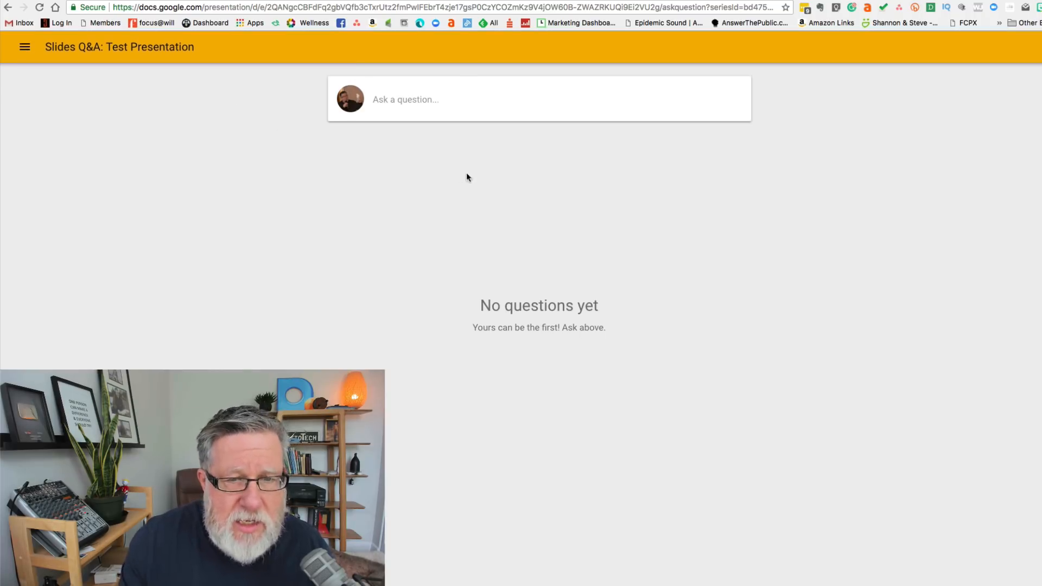
- Submit the question 'ask all sort of questions' on the Slides Q&A page
text(ask all sort o)
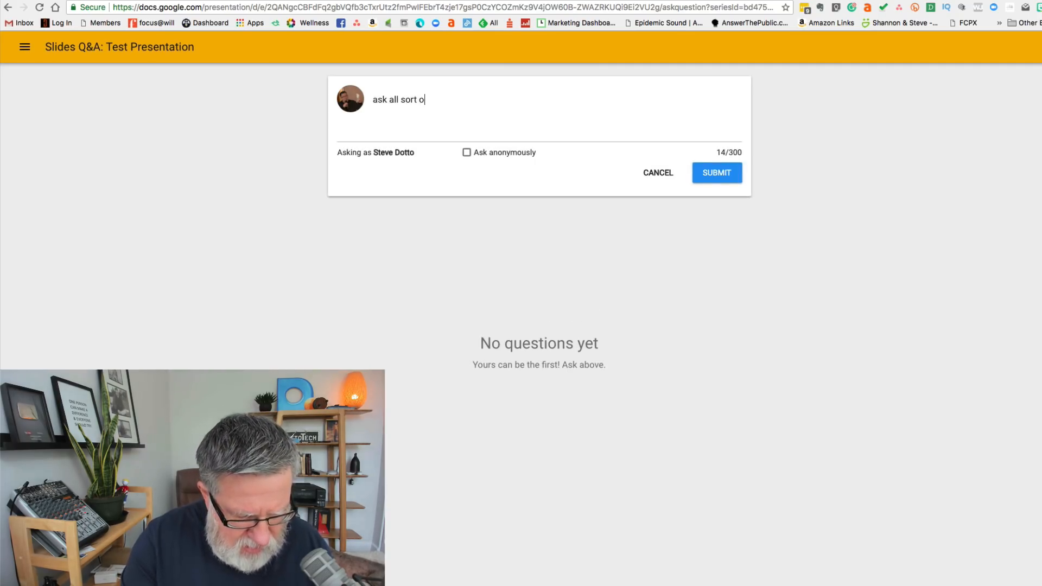
text(f questions)
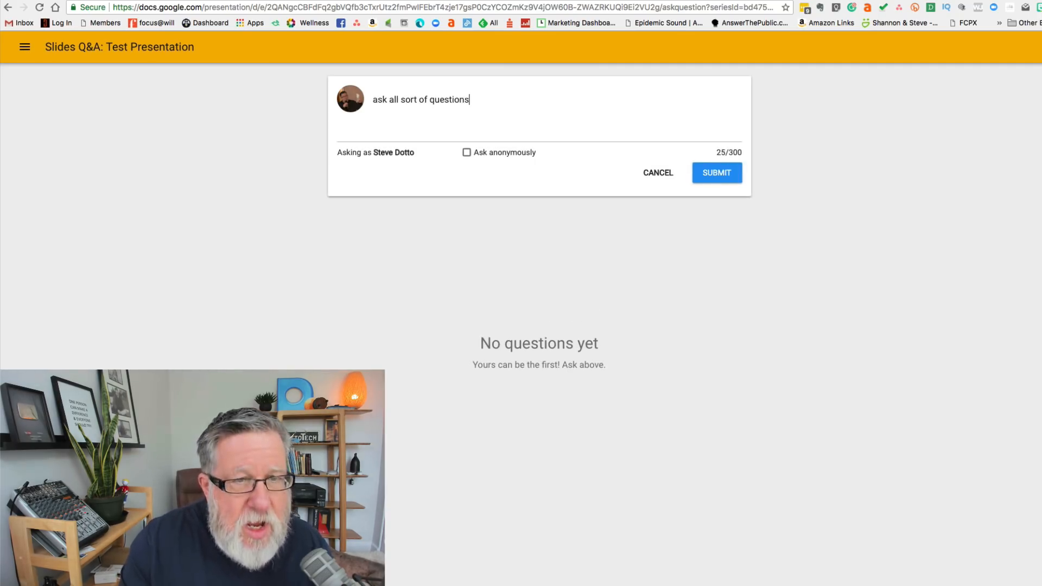
click(716, 172)
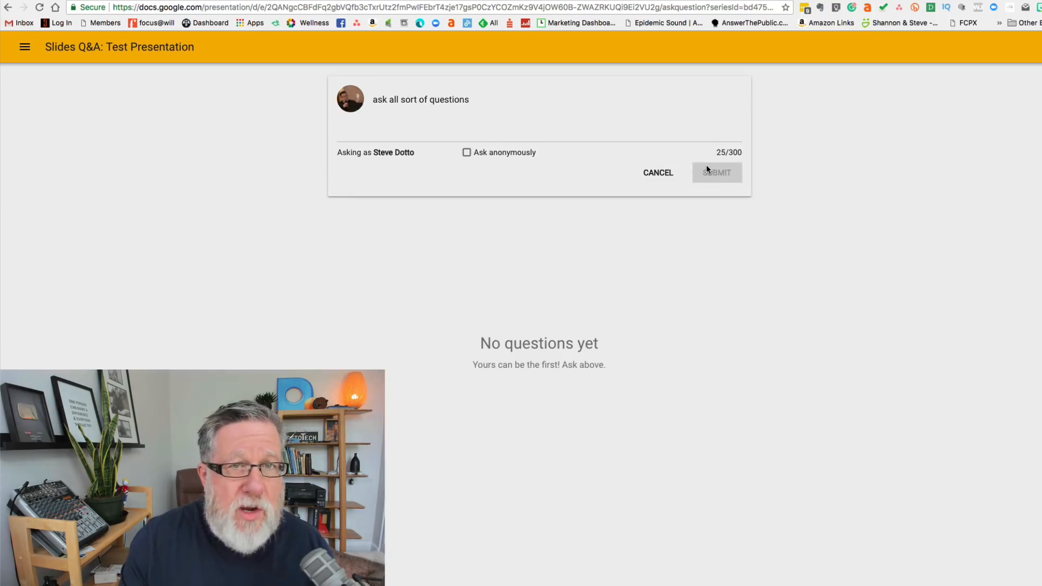
click(717, 172)
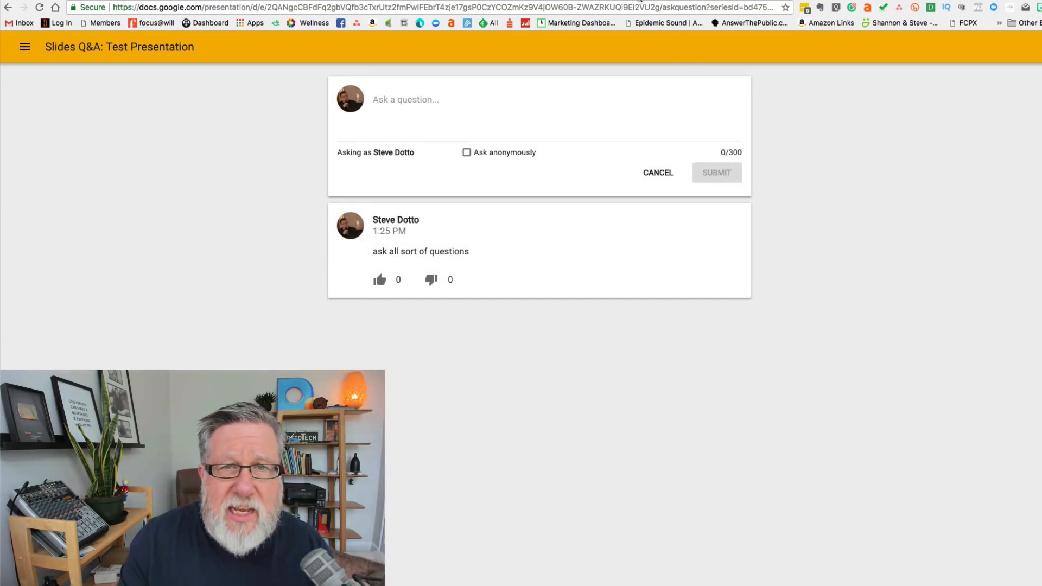